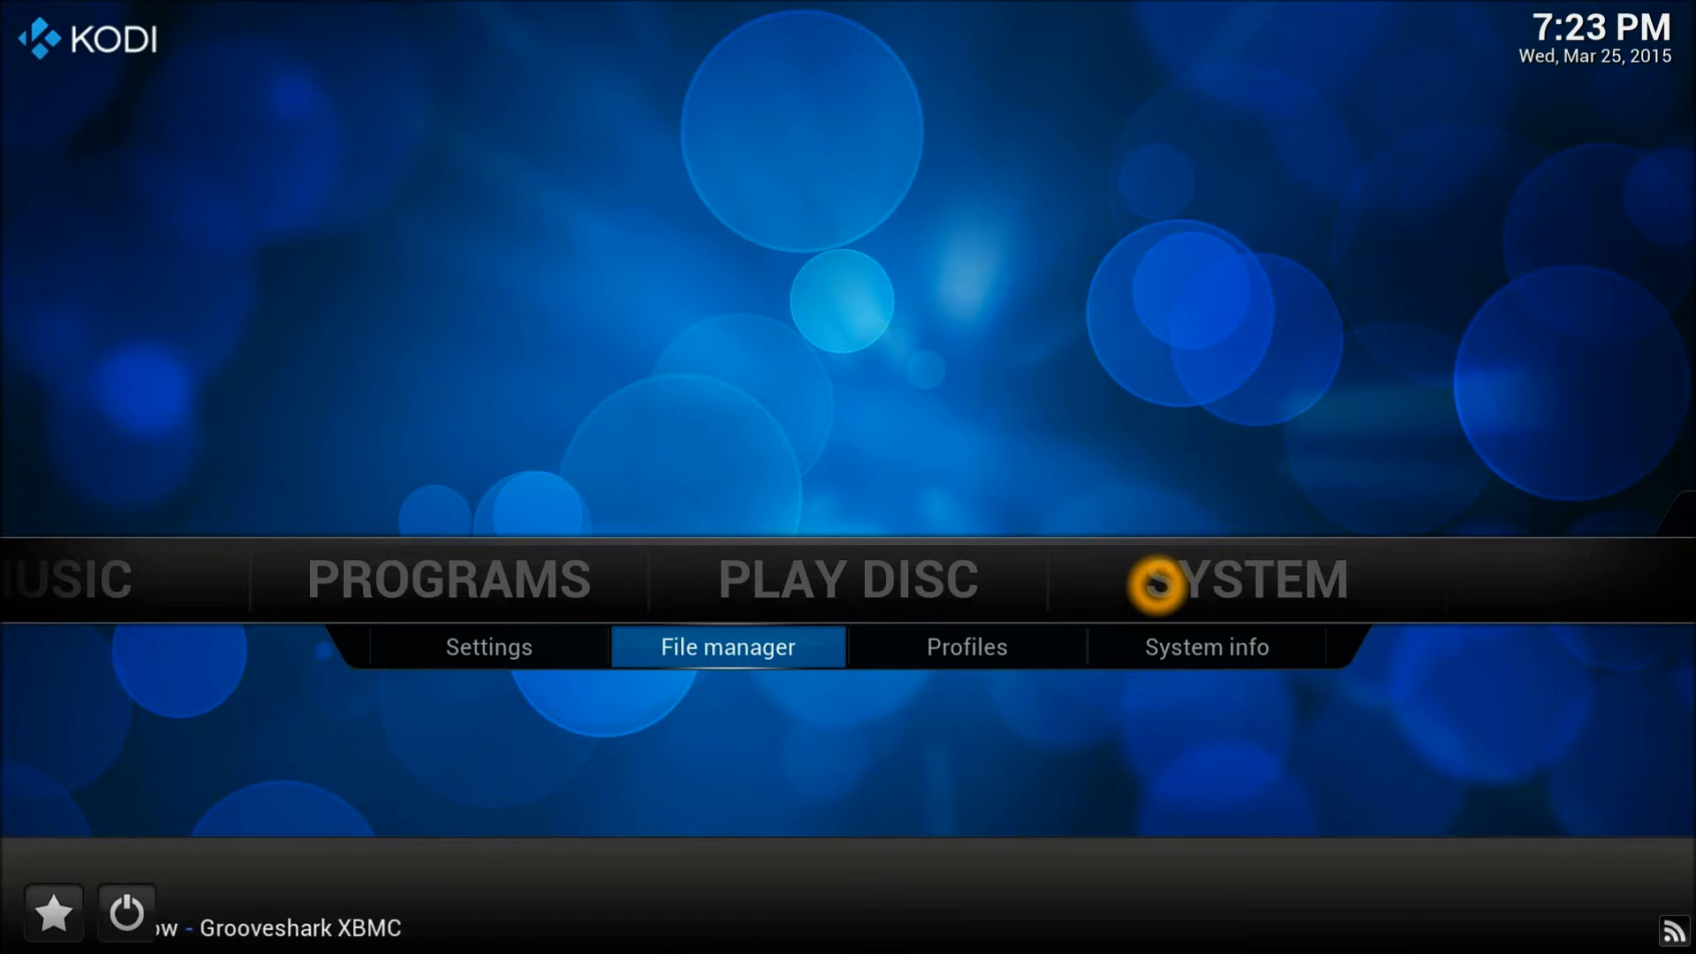
Start adding a new source in the file manager.
click(727, 645)
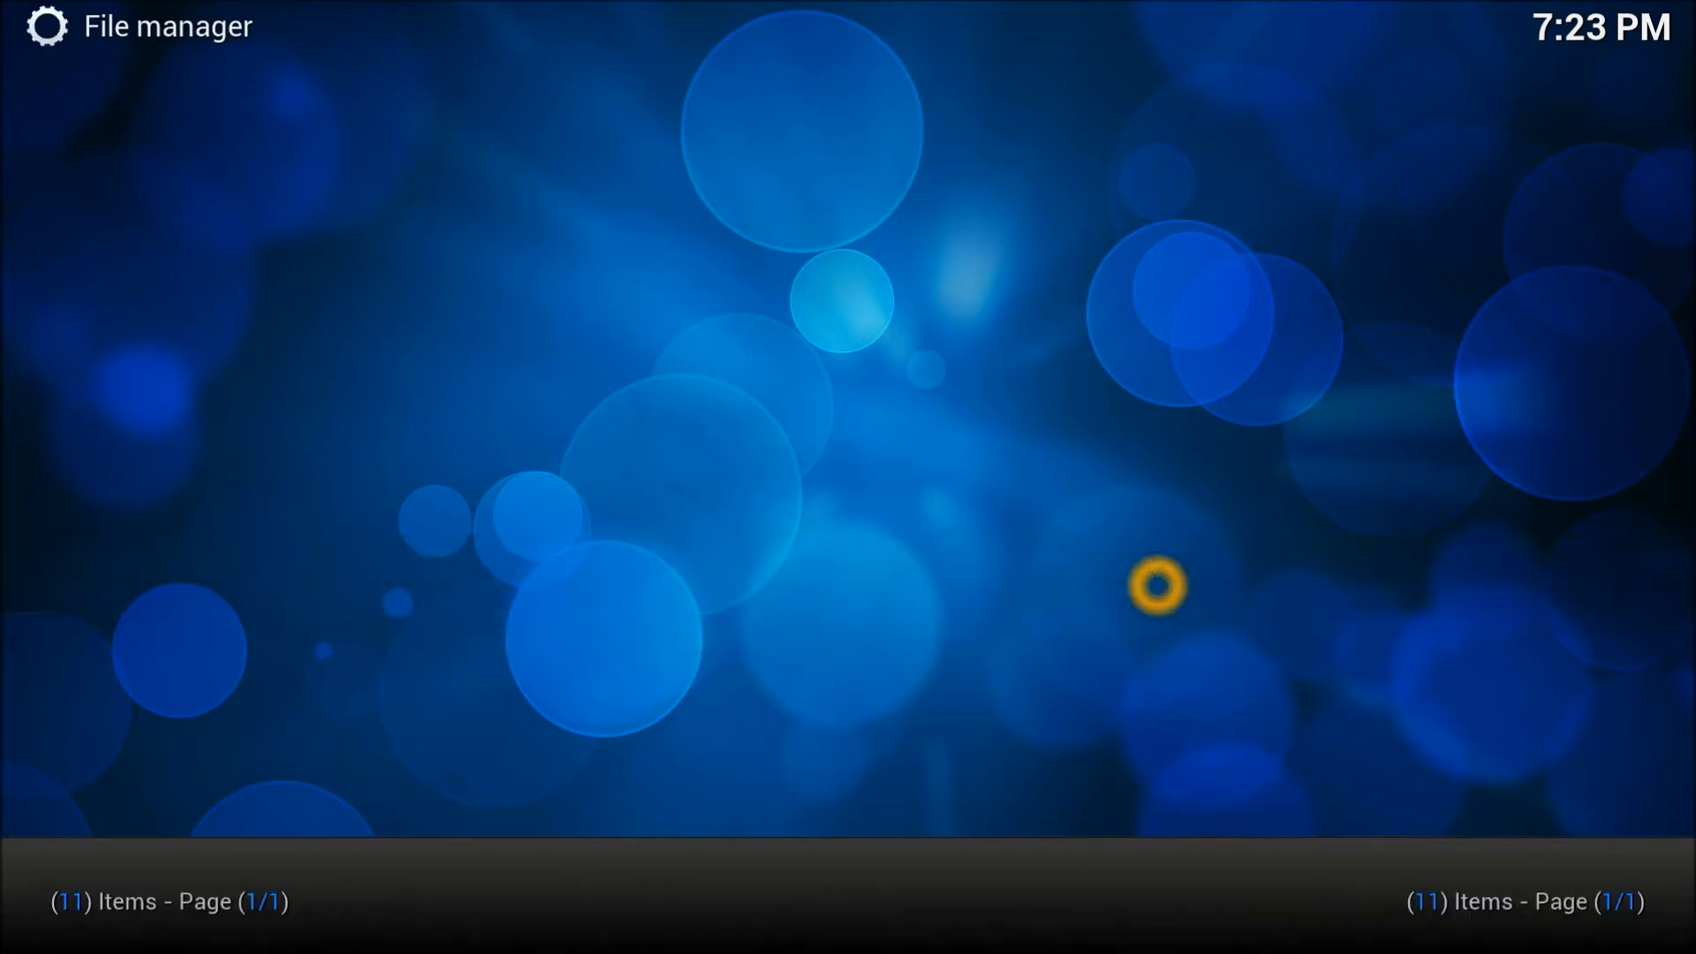
click(157, 688)
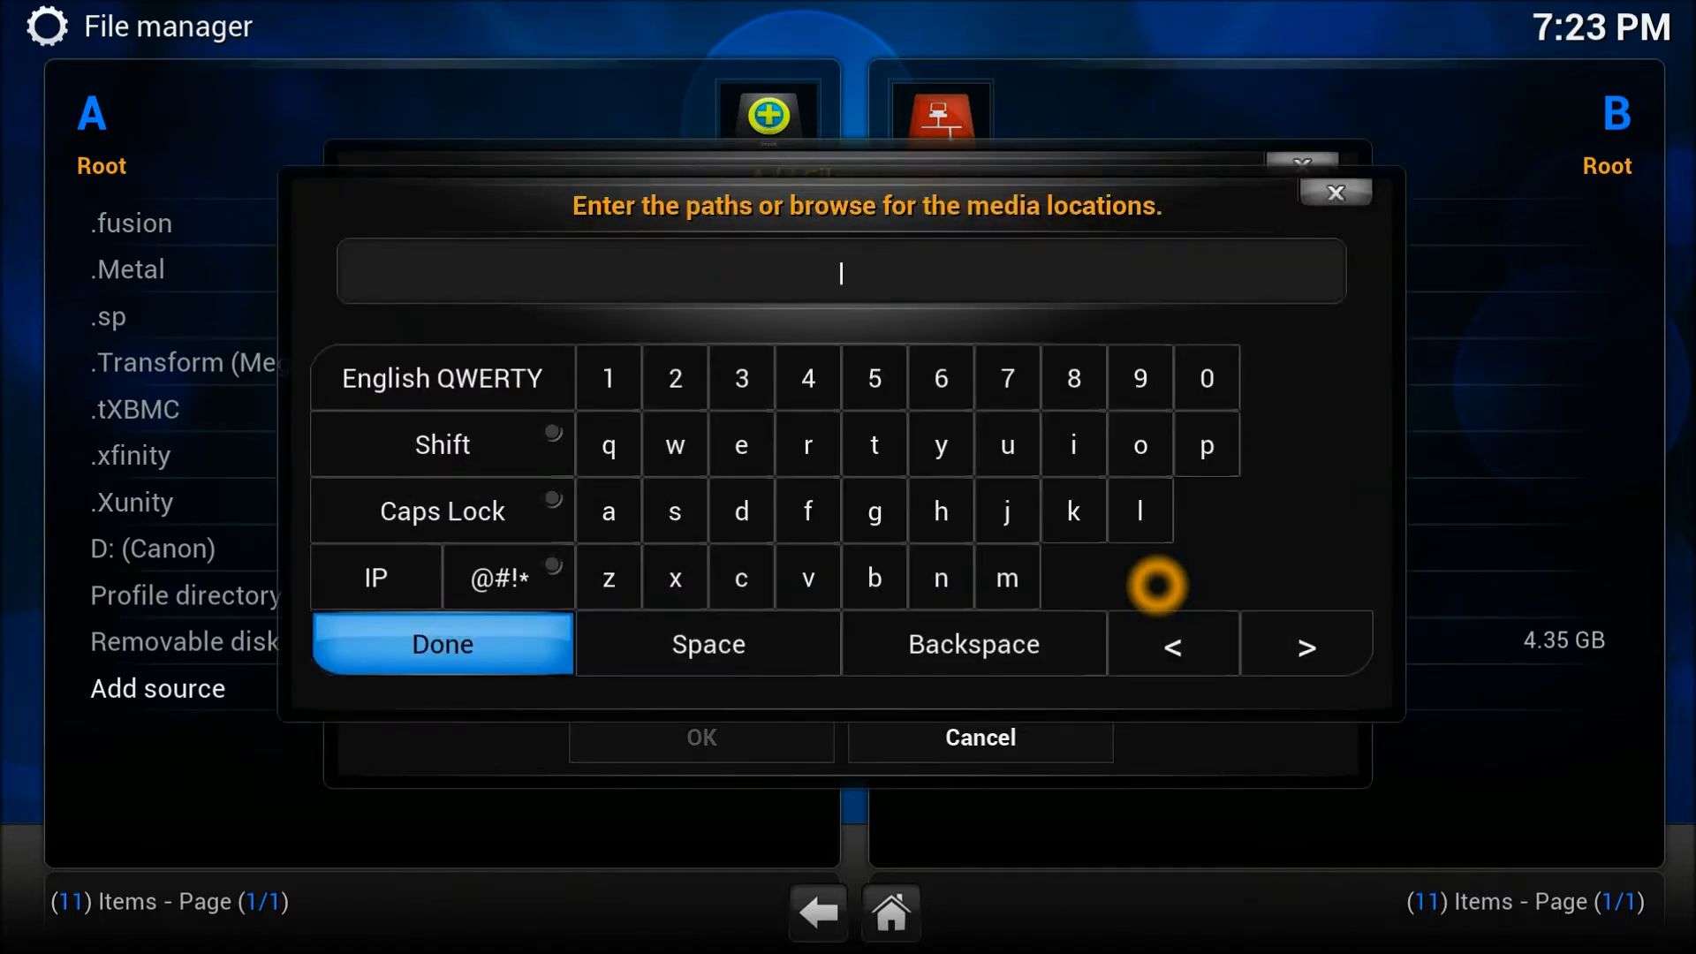
text(http://)
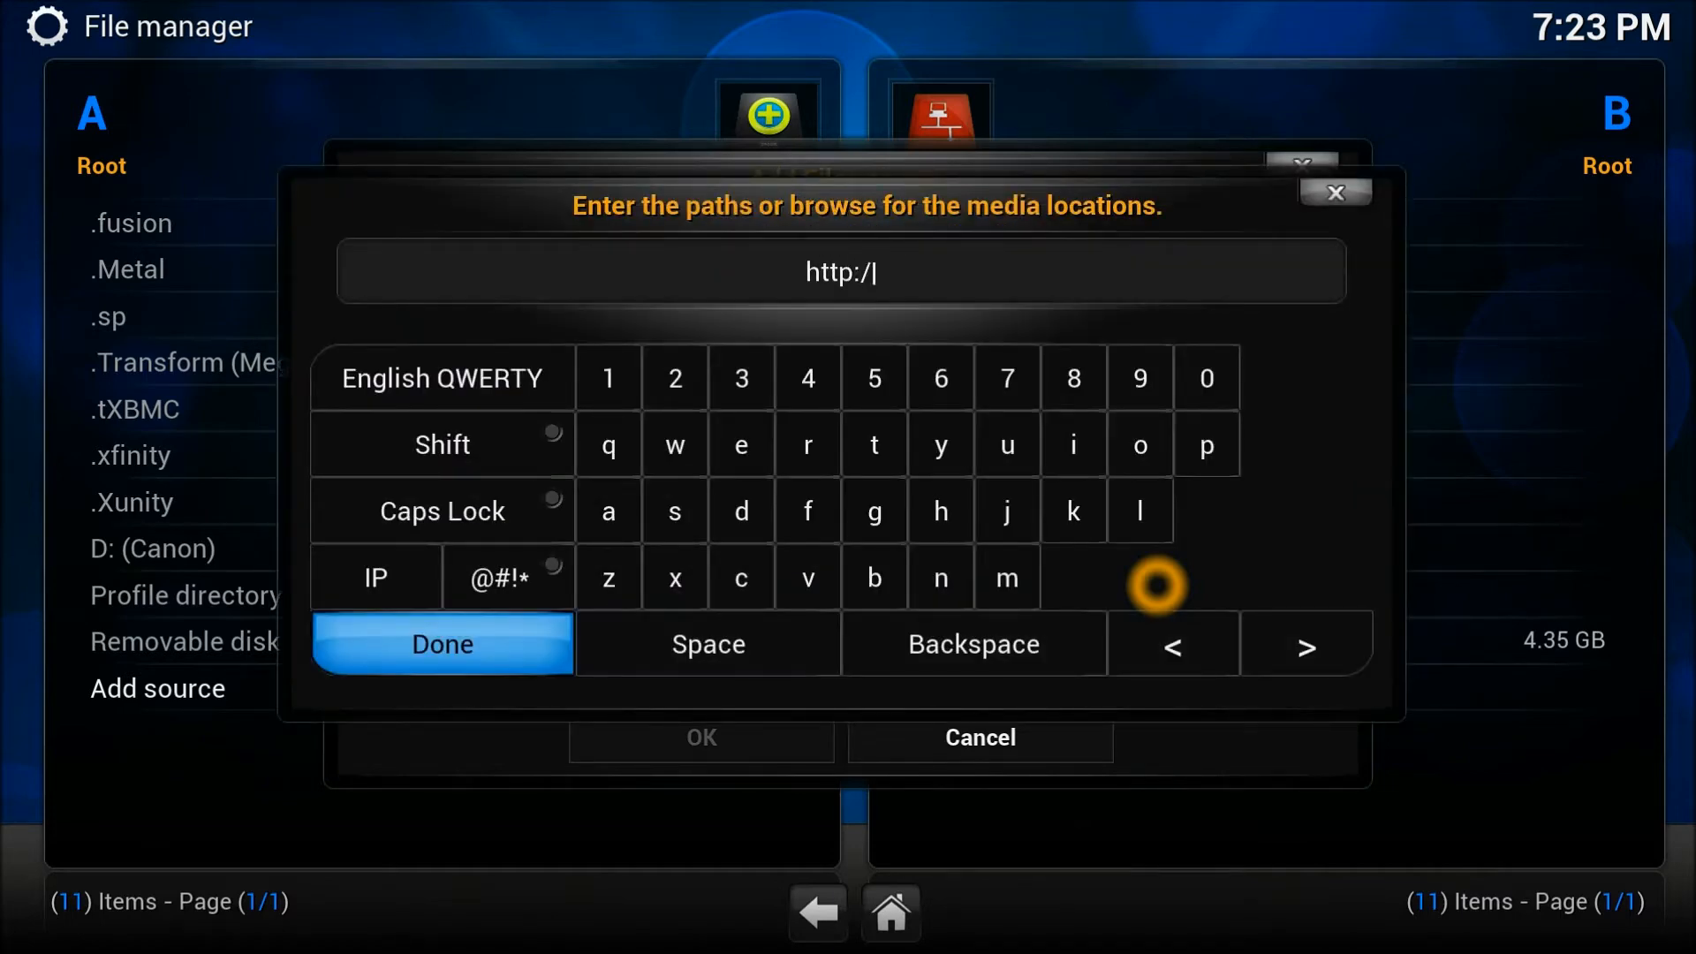
text(jas)
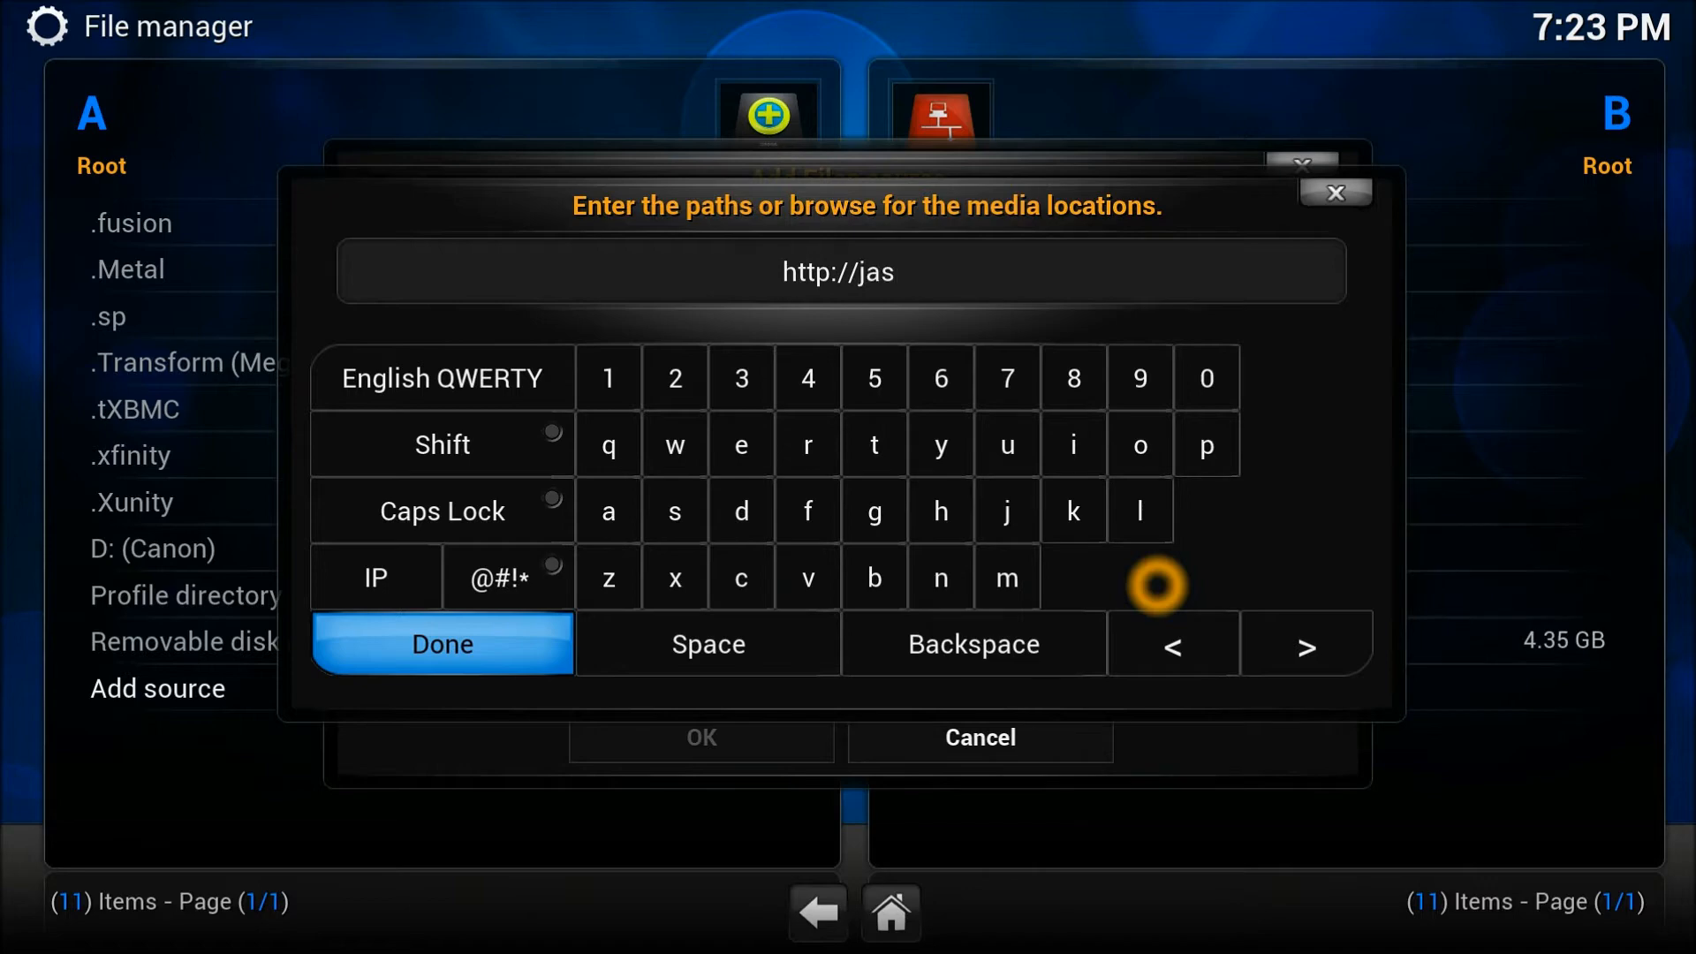
click(1204, 377)
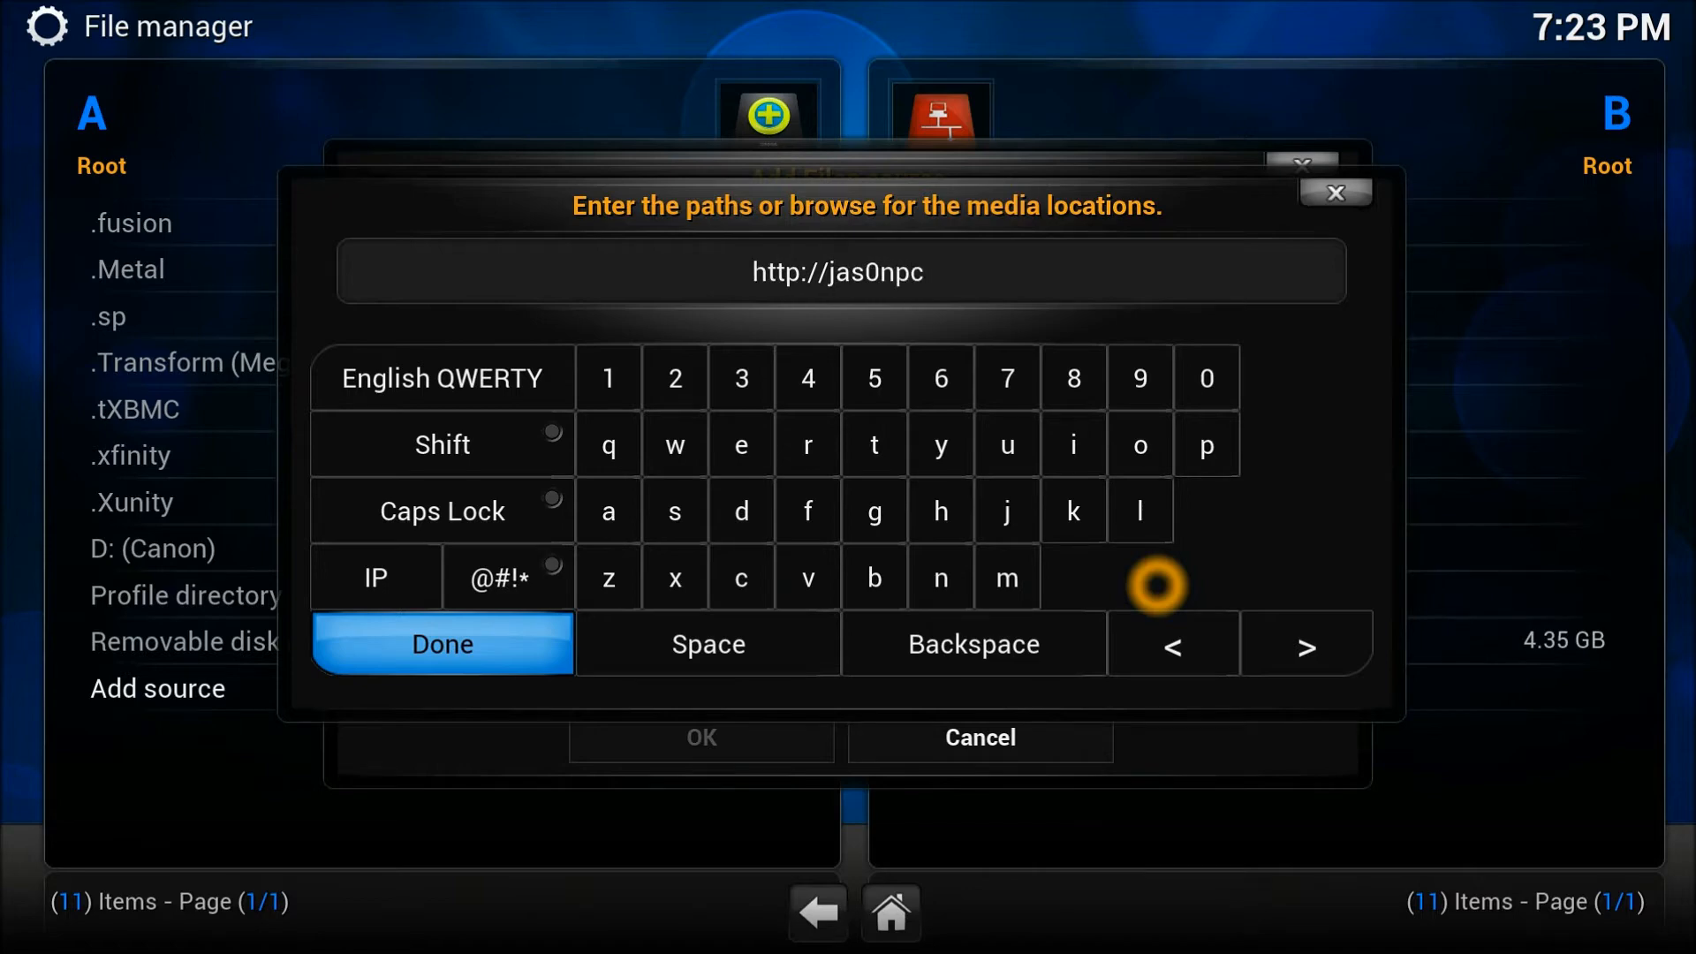
click(1205, 444)
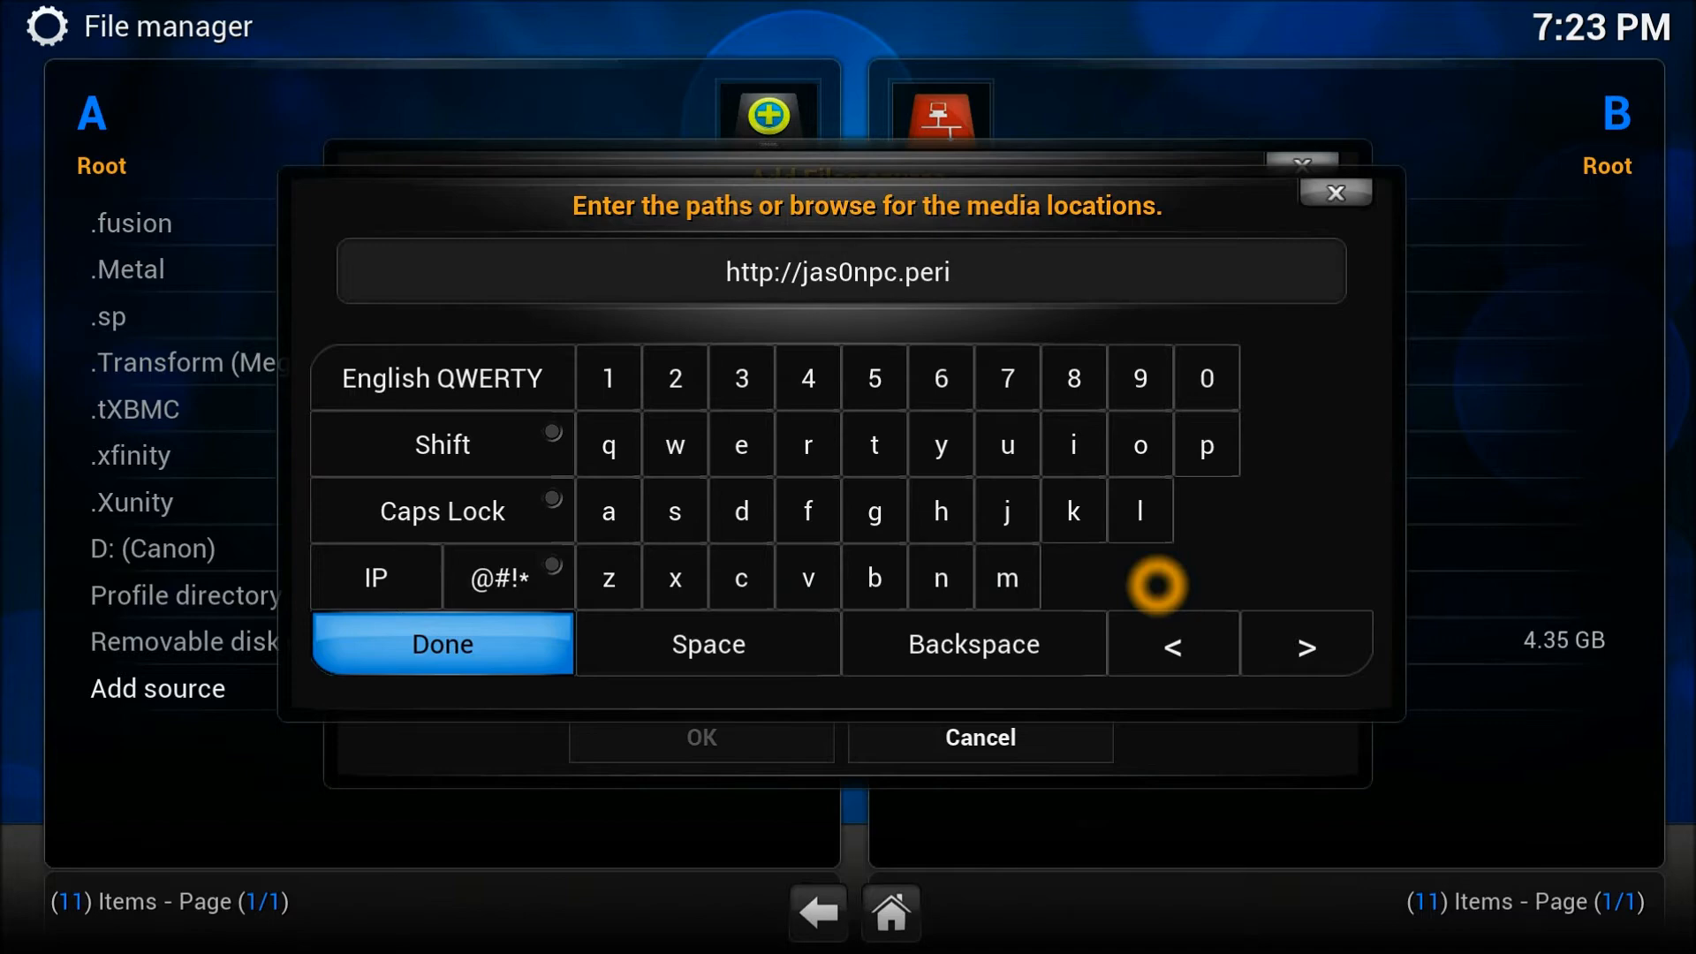
click(969, 644)
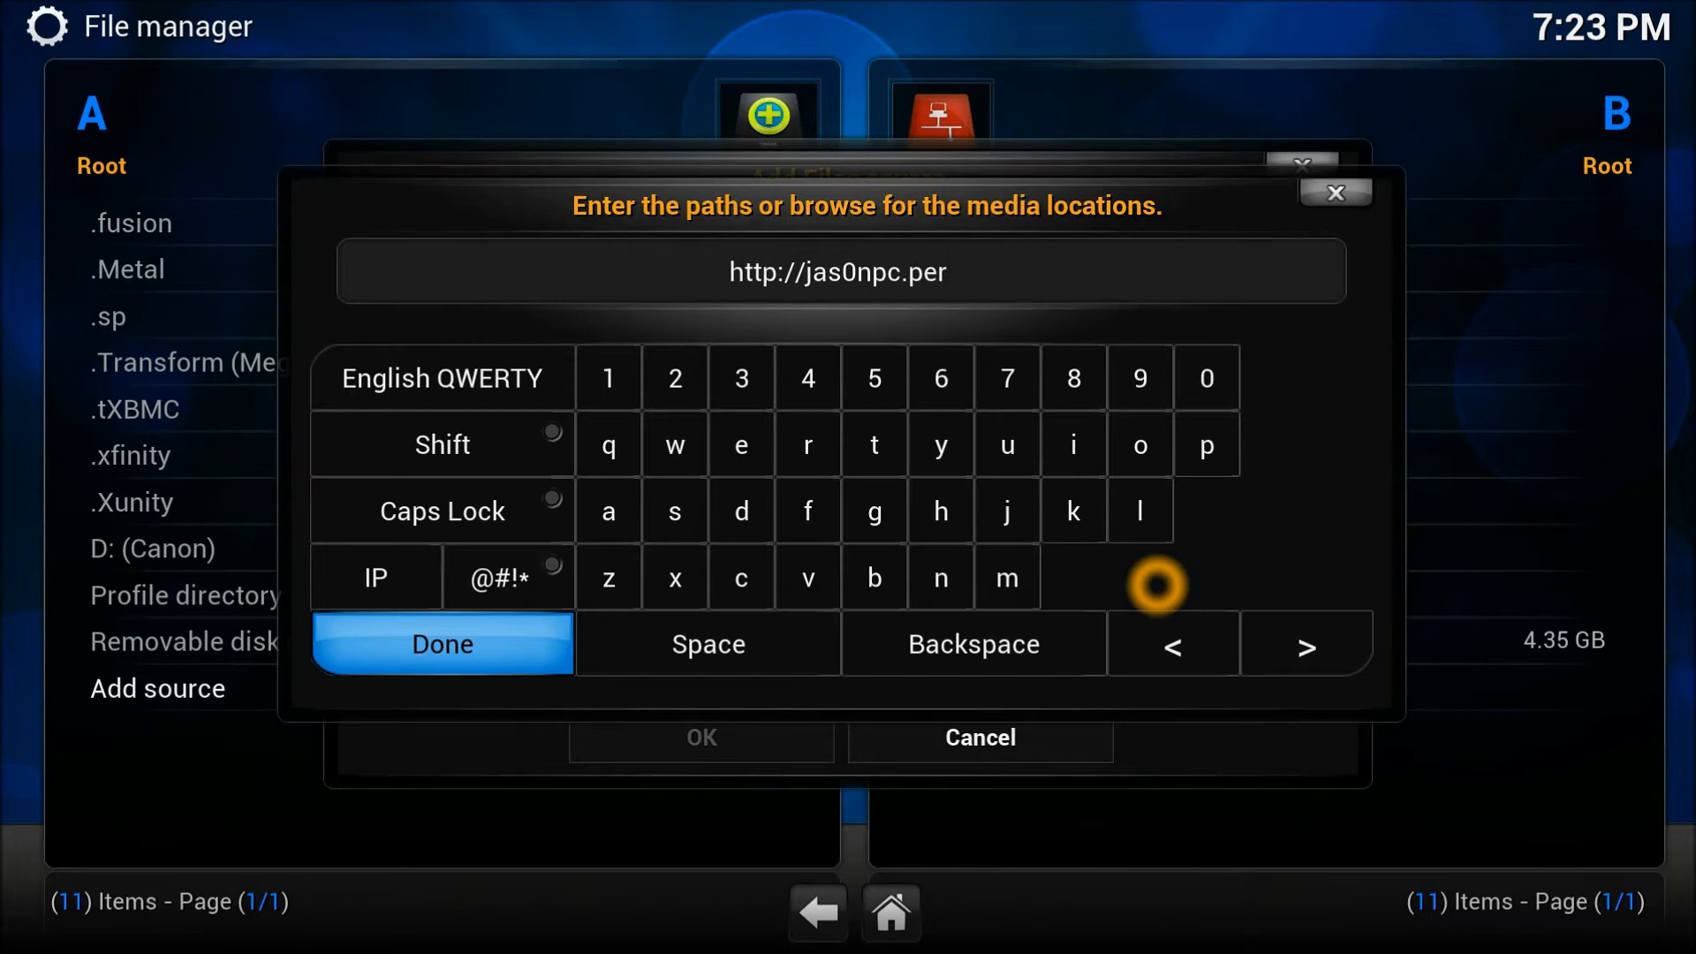
click(970, 644)
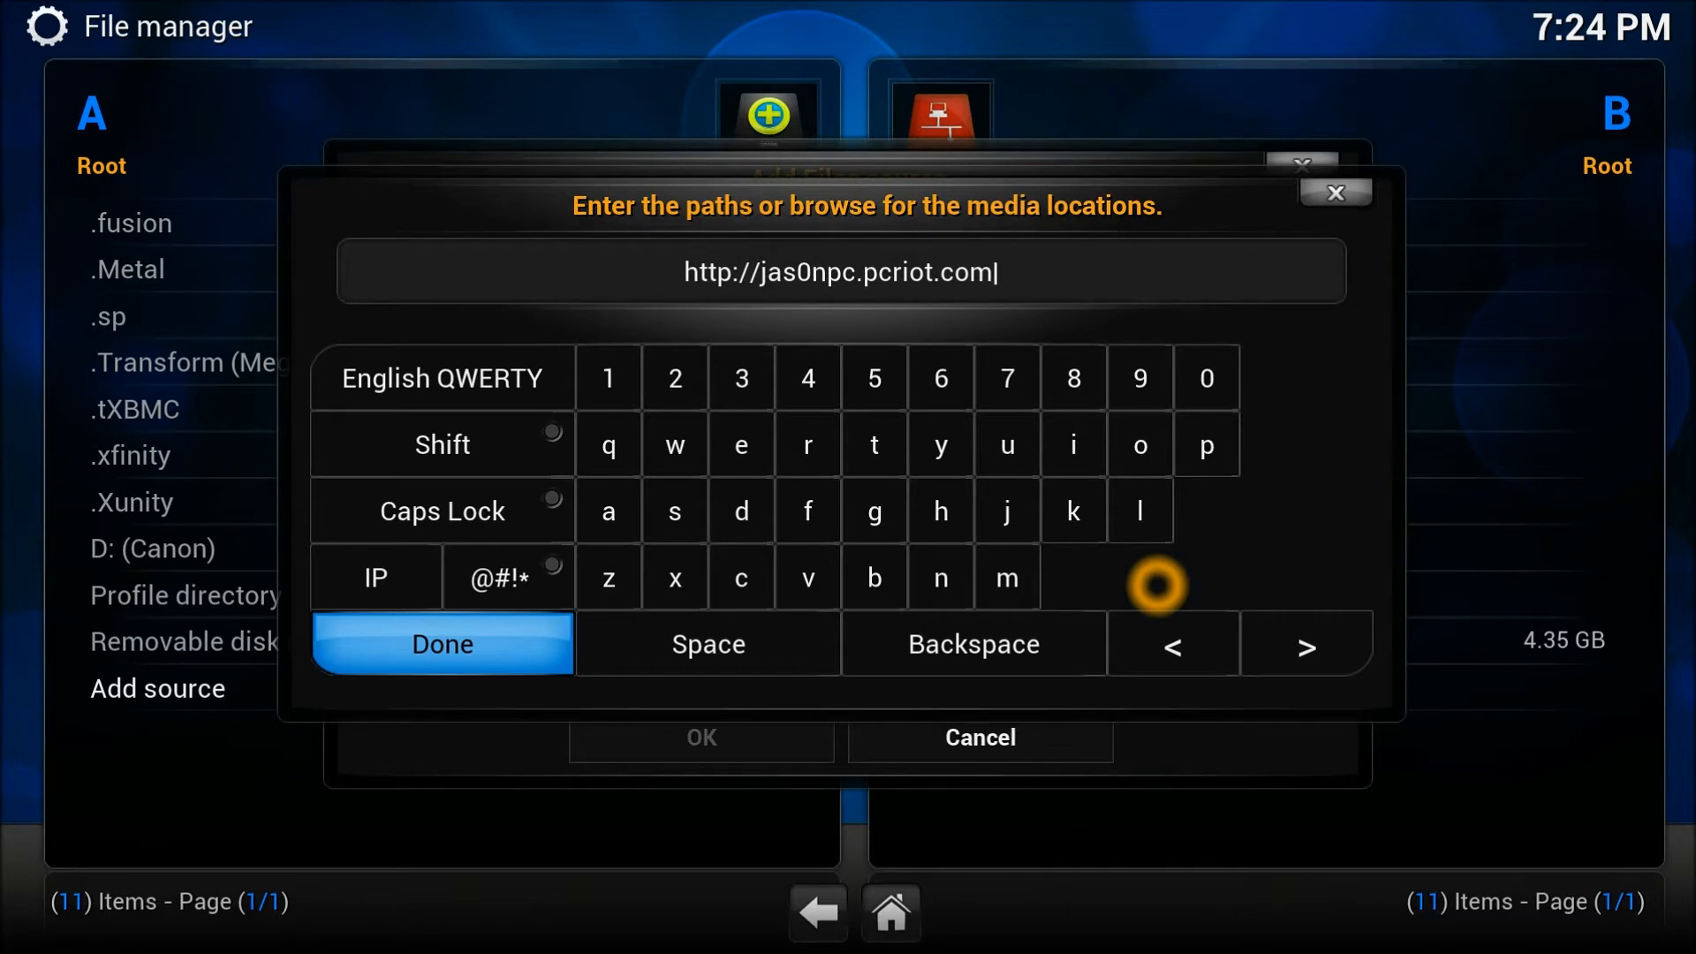
Confirm the path and name the media source '.jas'.
click(441, 644)
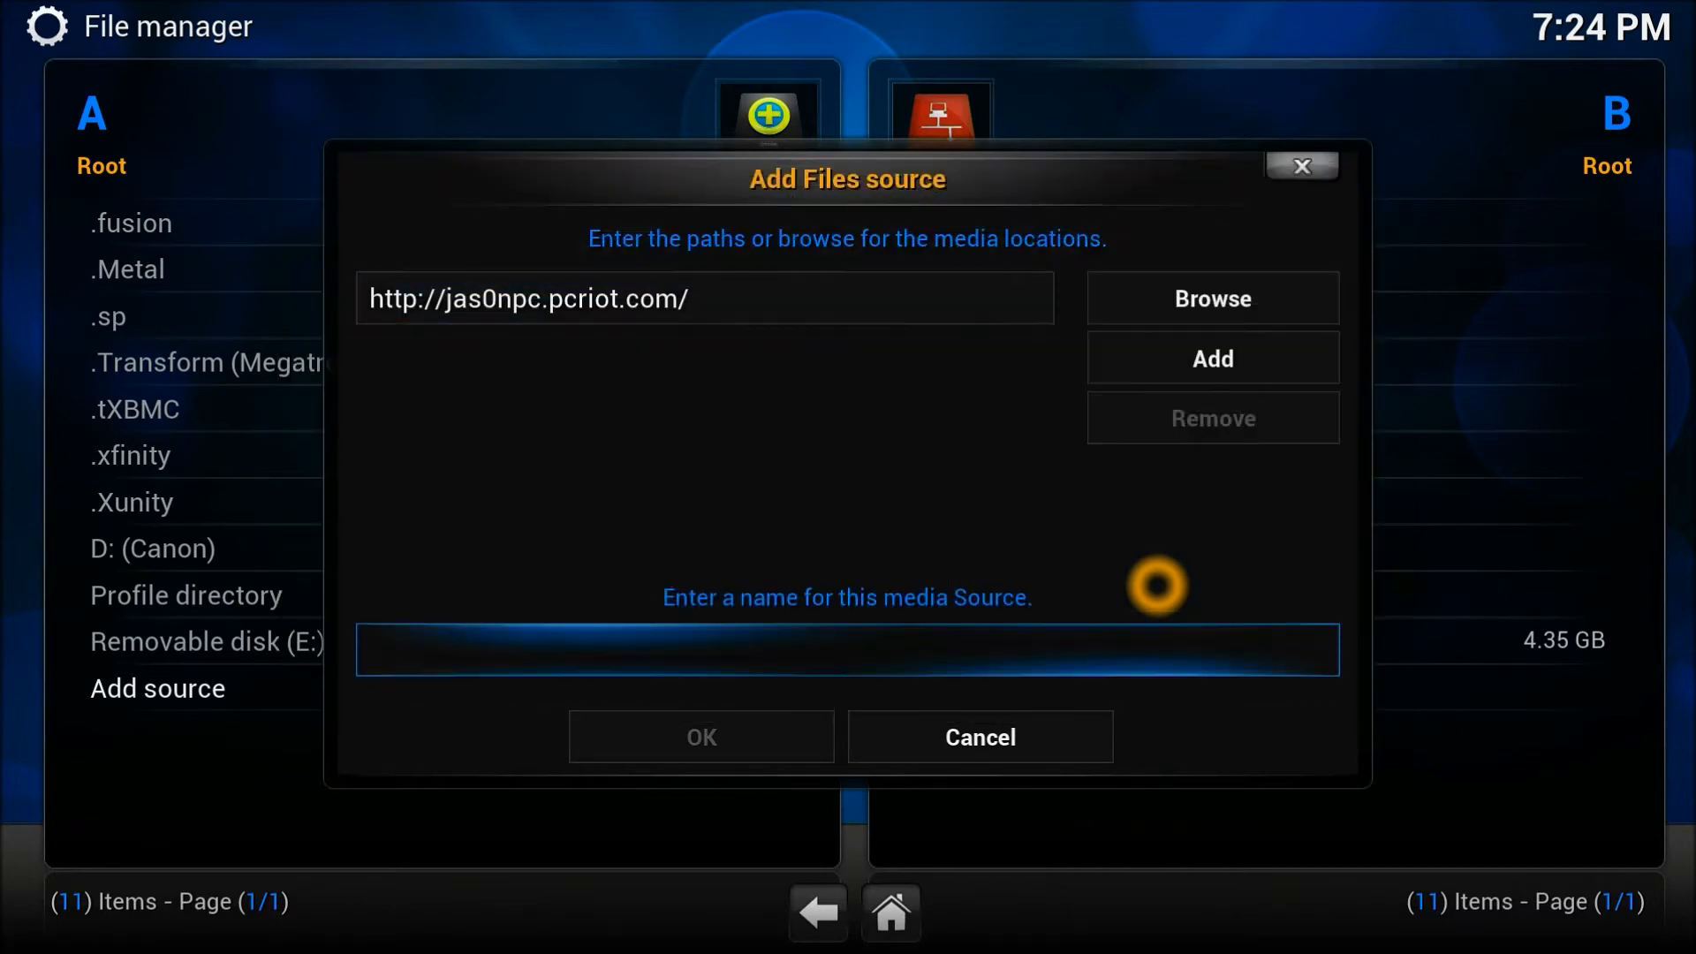
text(.ja)
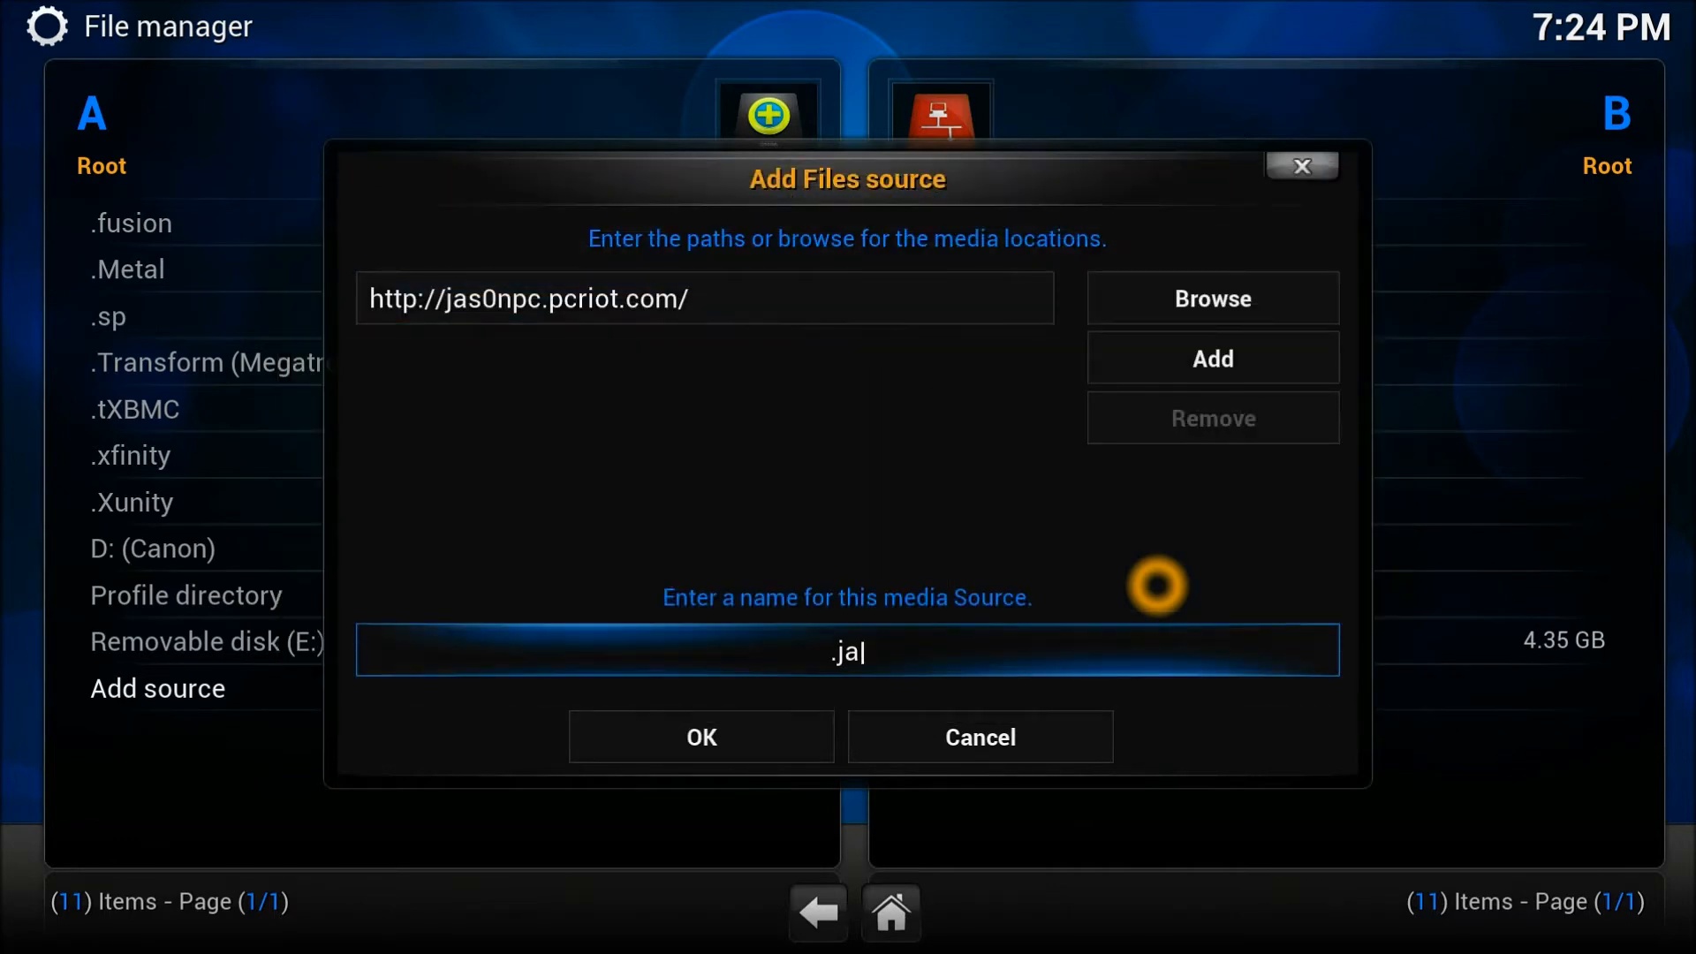
text(s)
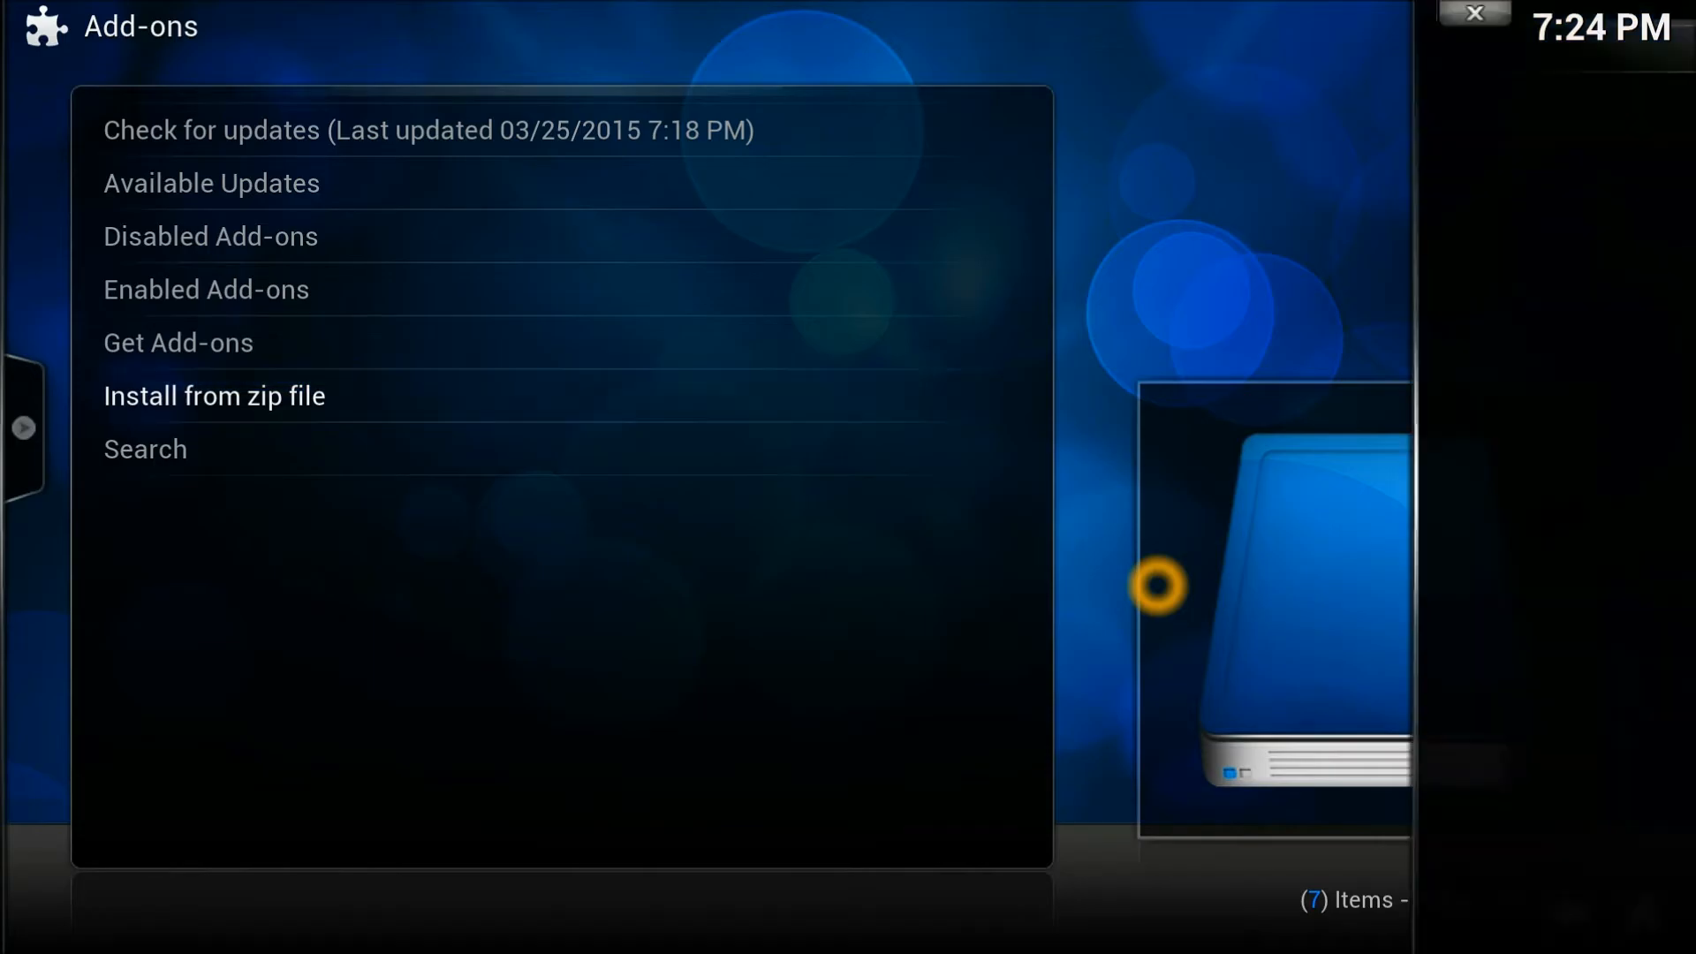
Choose Install from zip file to install the __Jas0npc__ Repository.
click(213, 394)
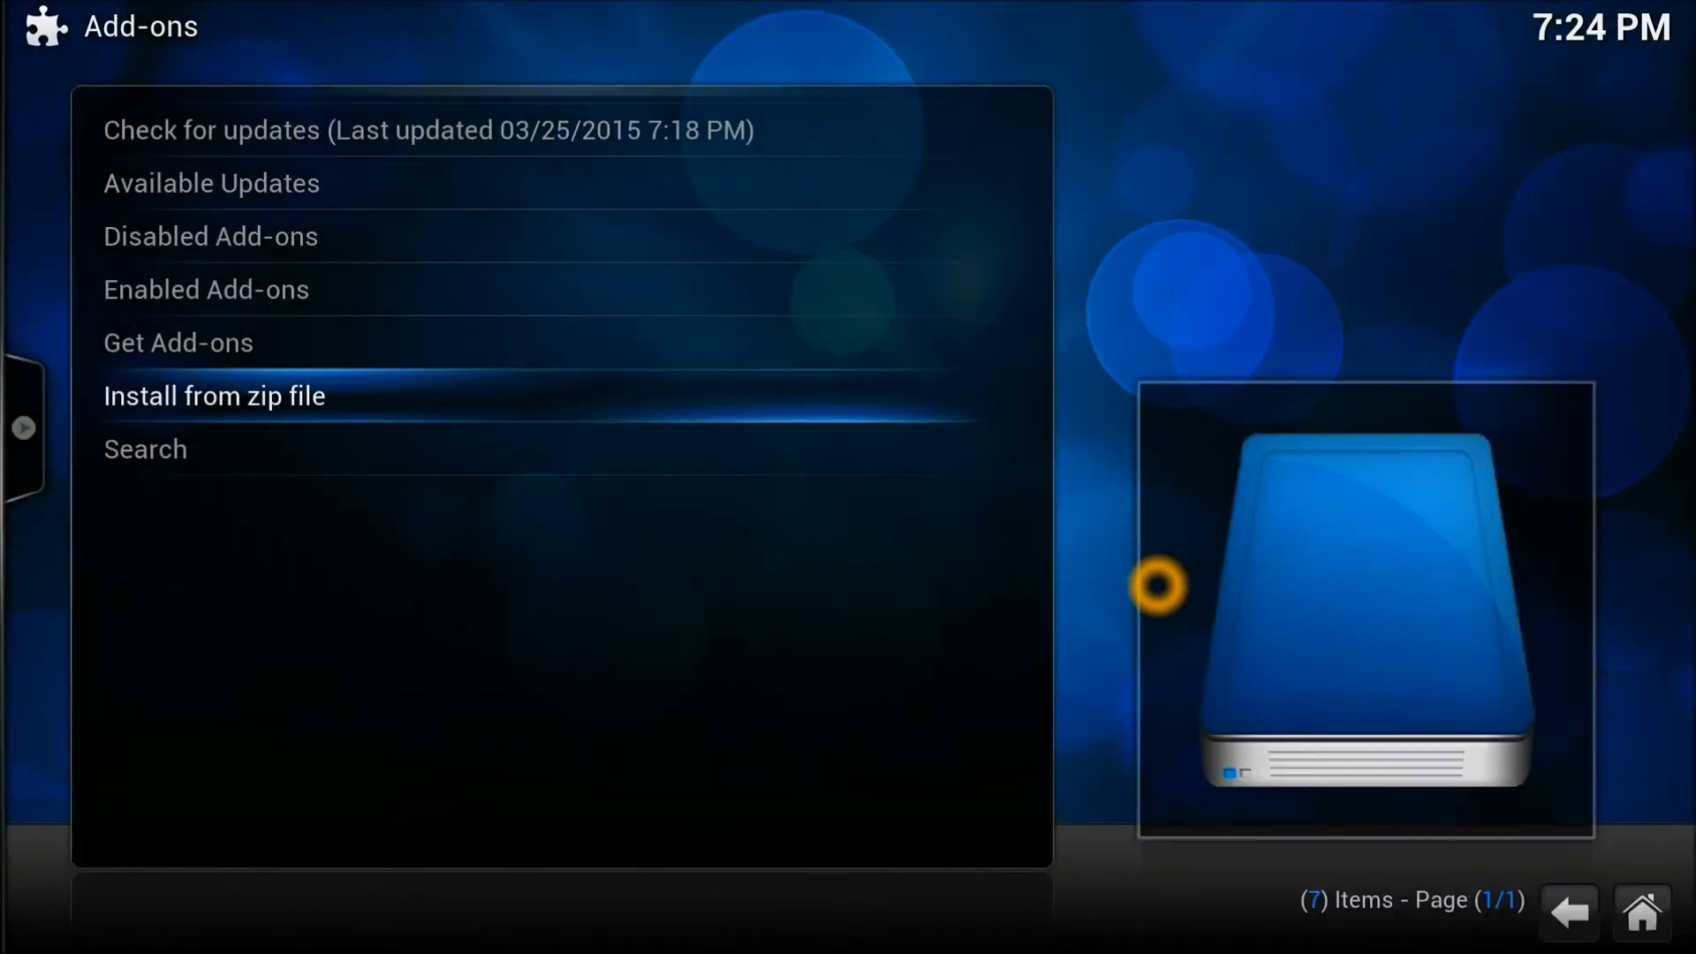
mouse_move(1468, 862)
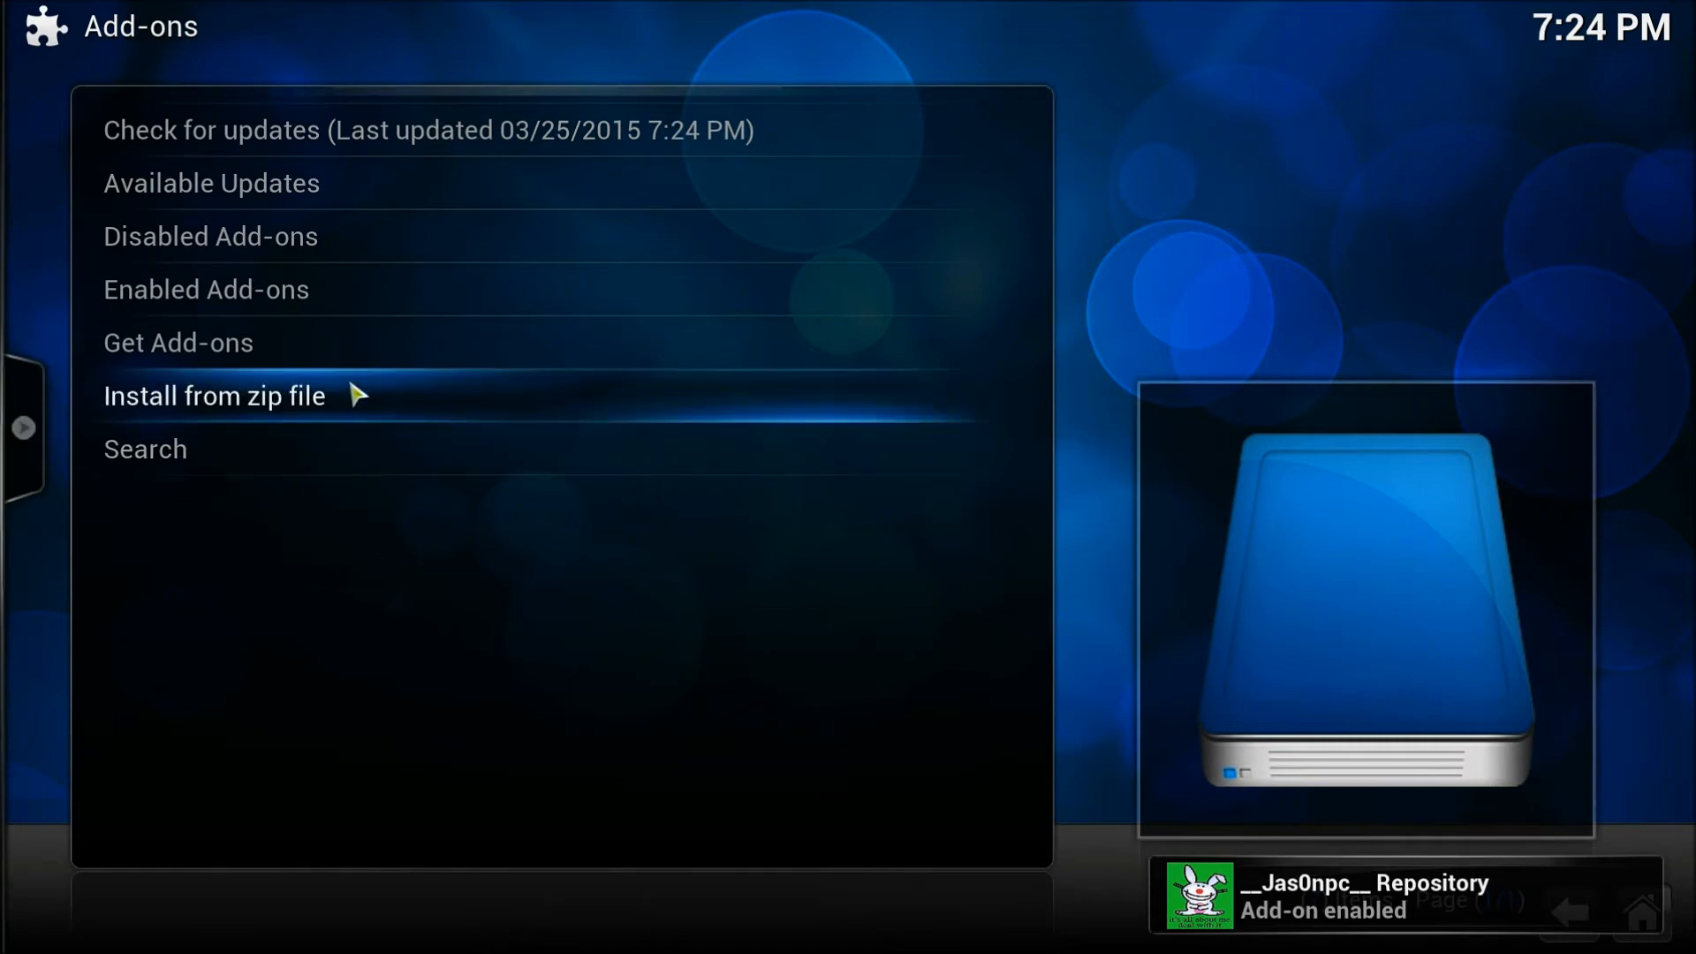
mouse_move(335, 355)
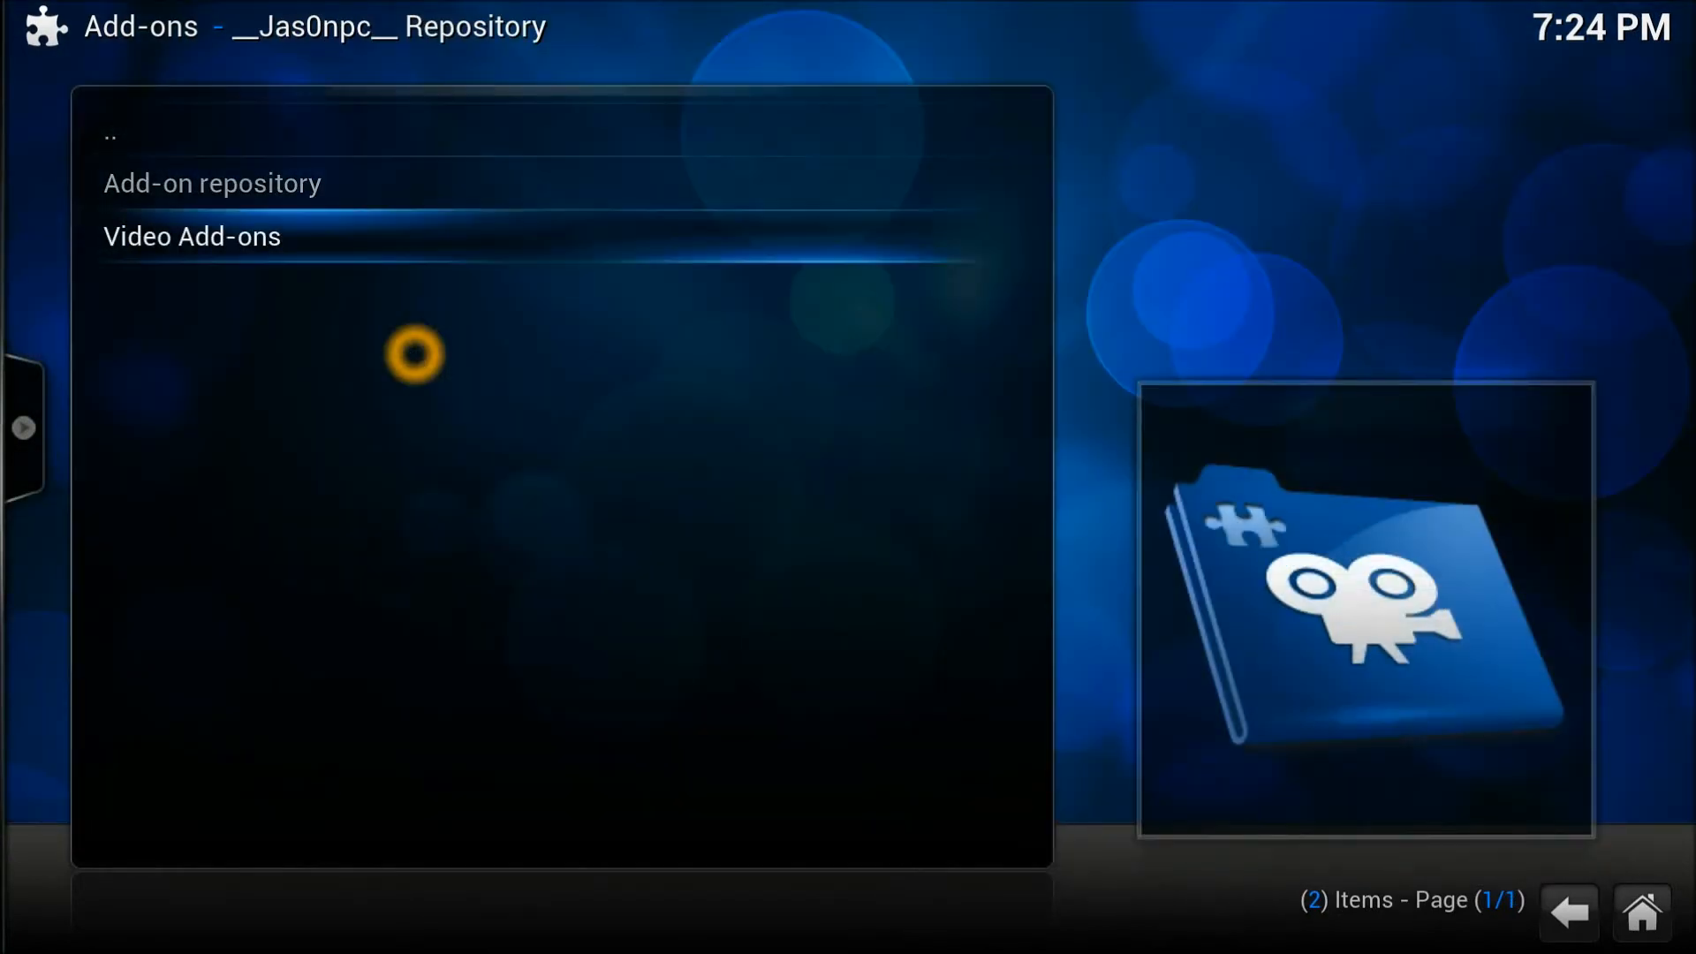
click(192, 236)
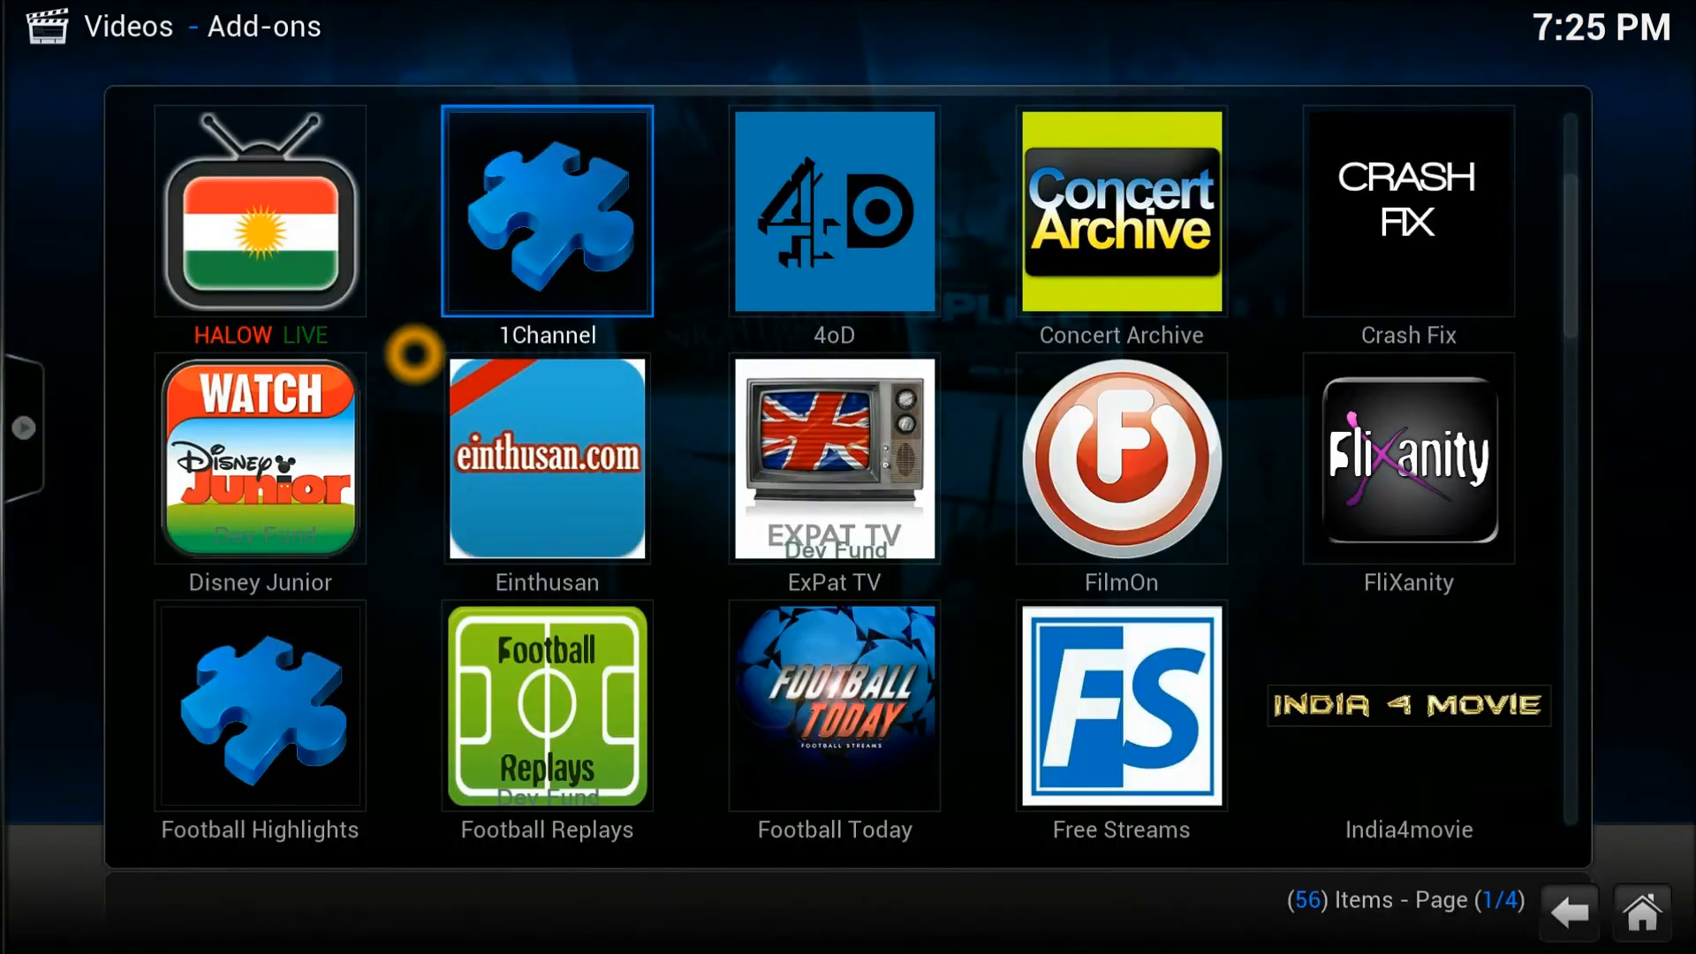
Launch The Mutts Nuts from page 3 of the video add-ons grid.
scroll(down, 3)
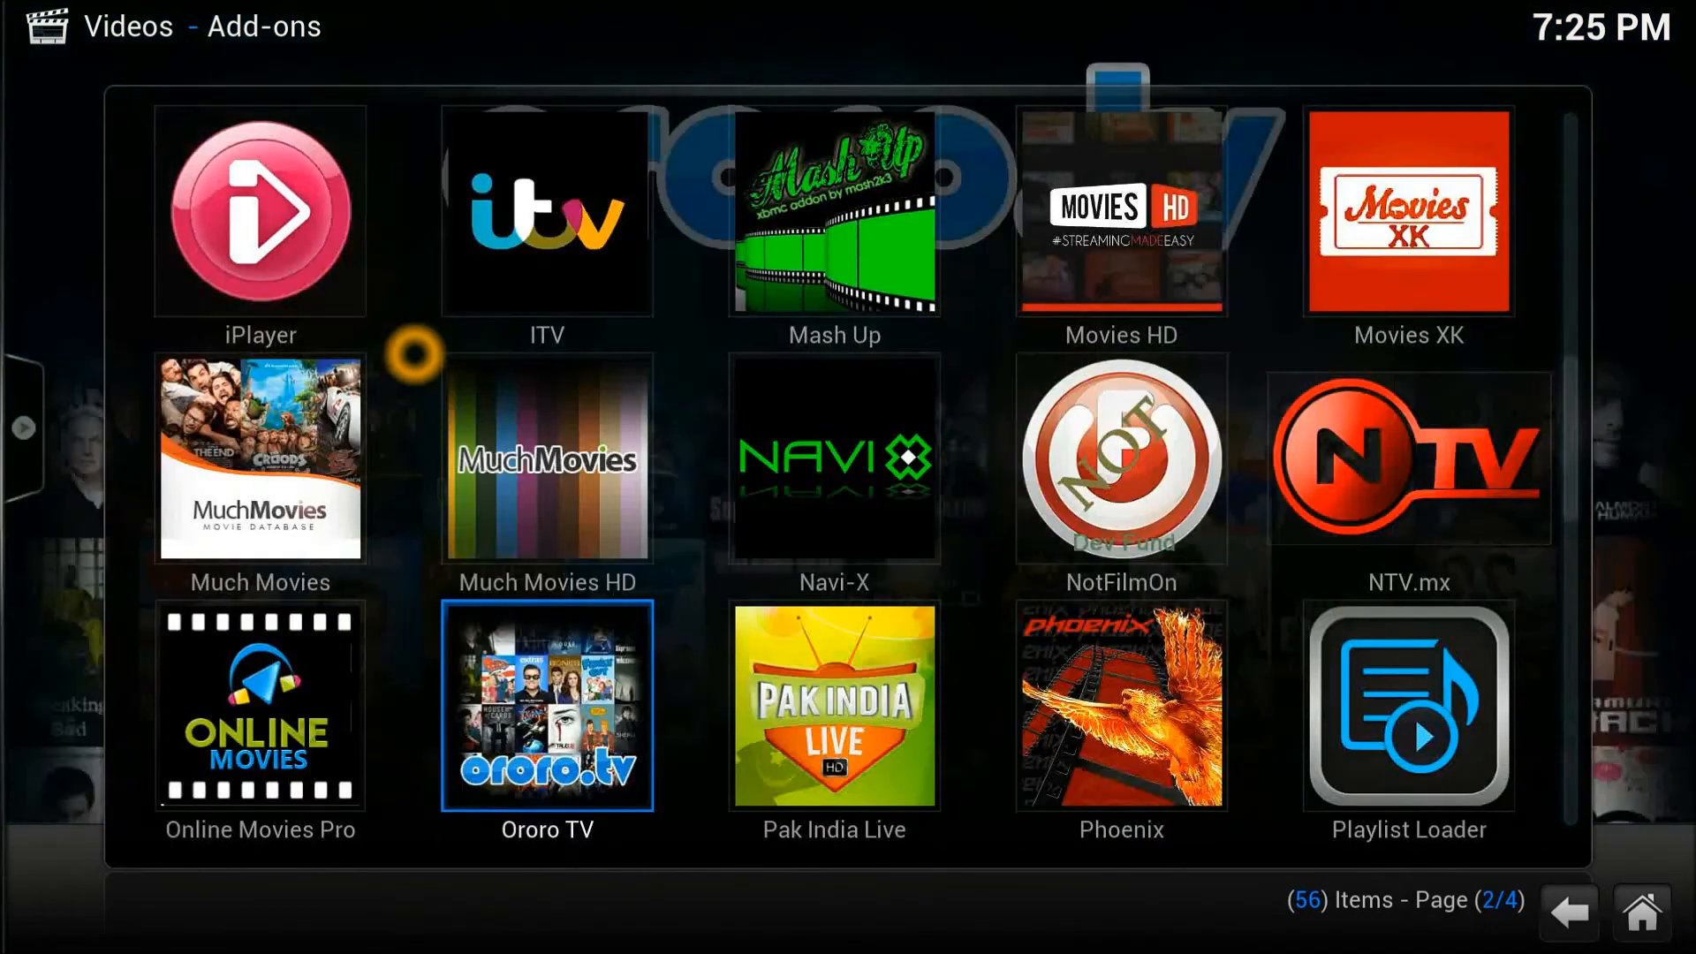
scroll(down, 3)
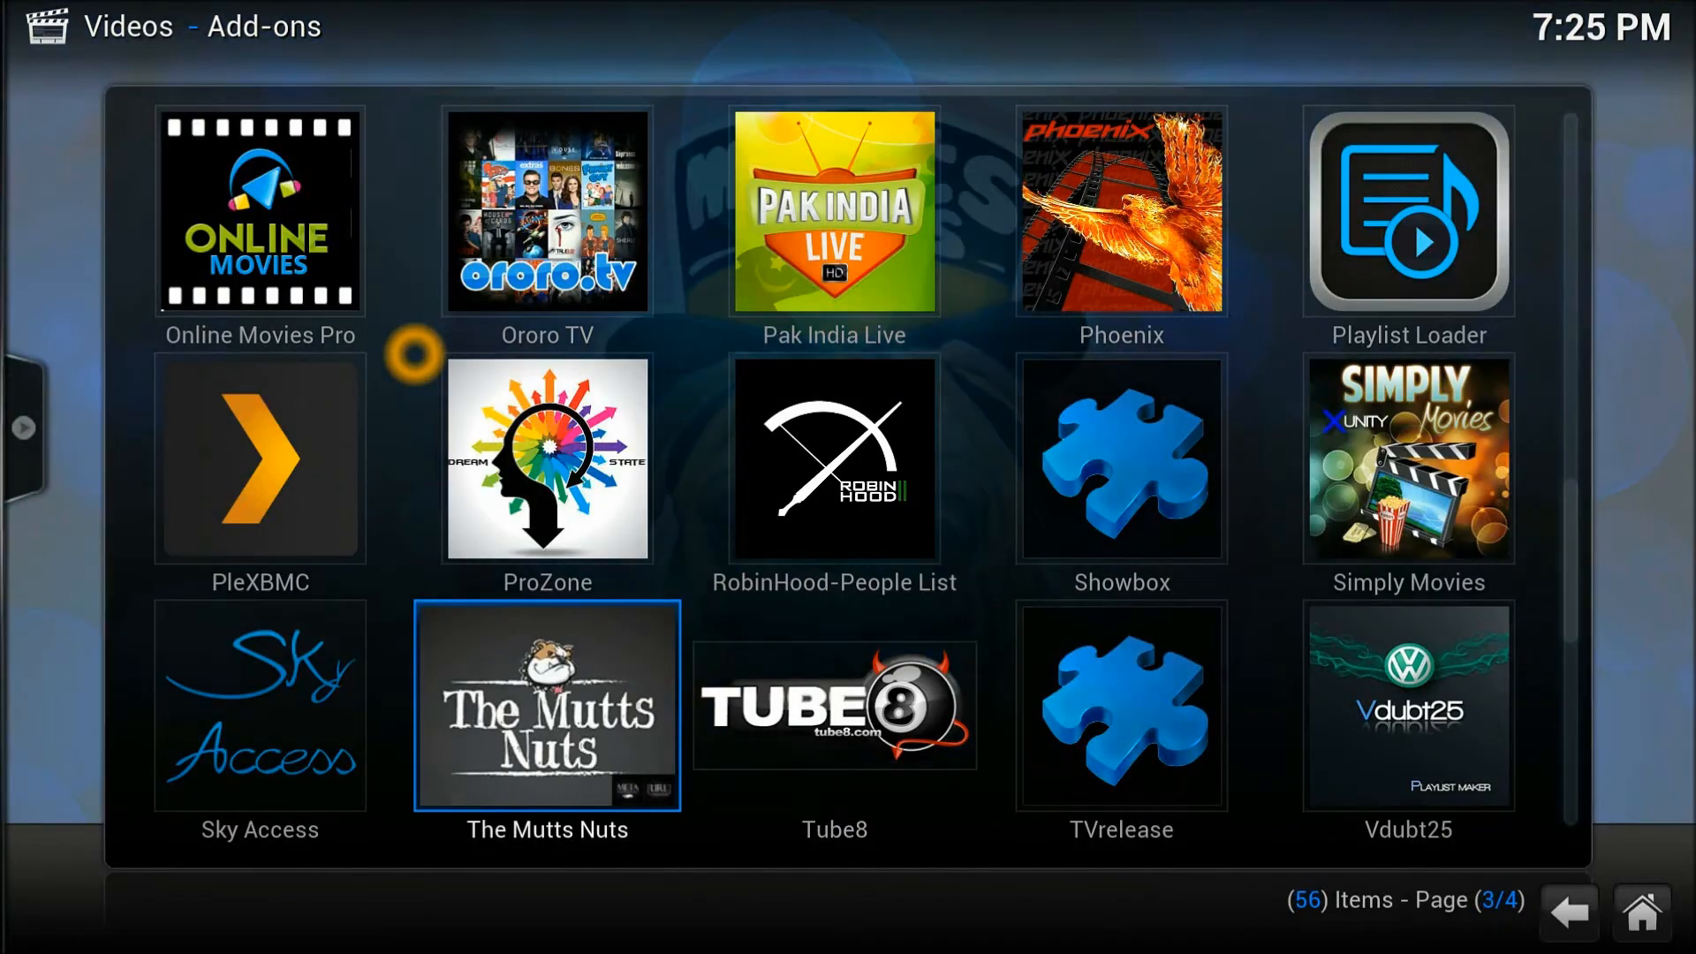
click(546, 704)
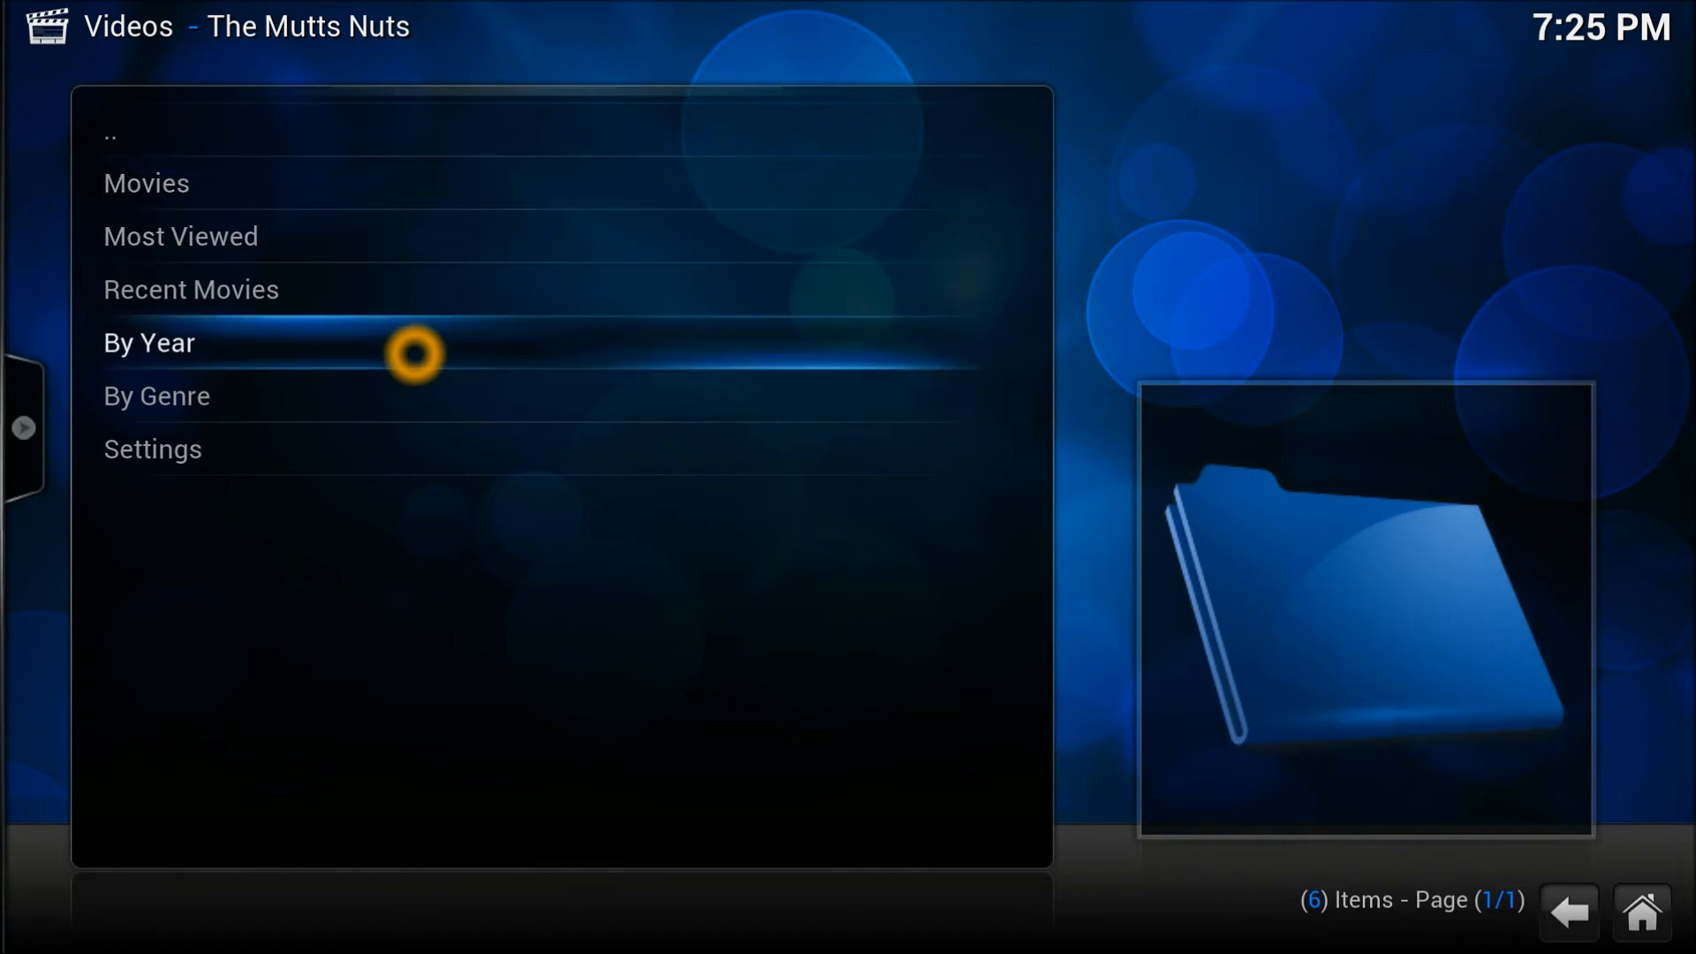
List the Movies category and bring up the stream quality choices for Focus [720p].
key(down)
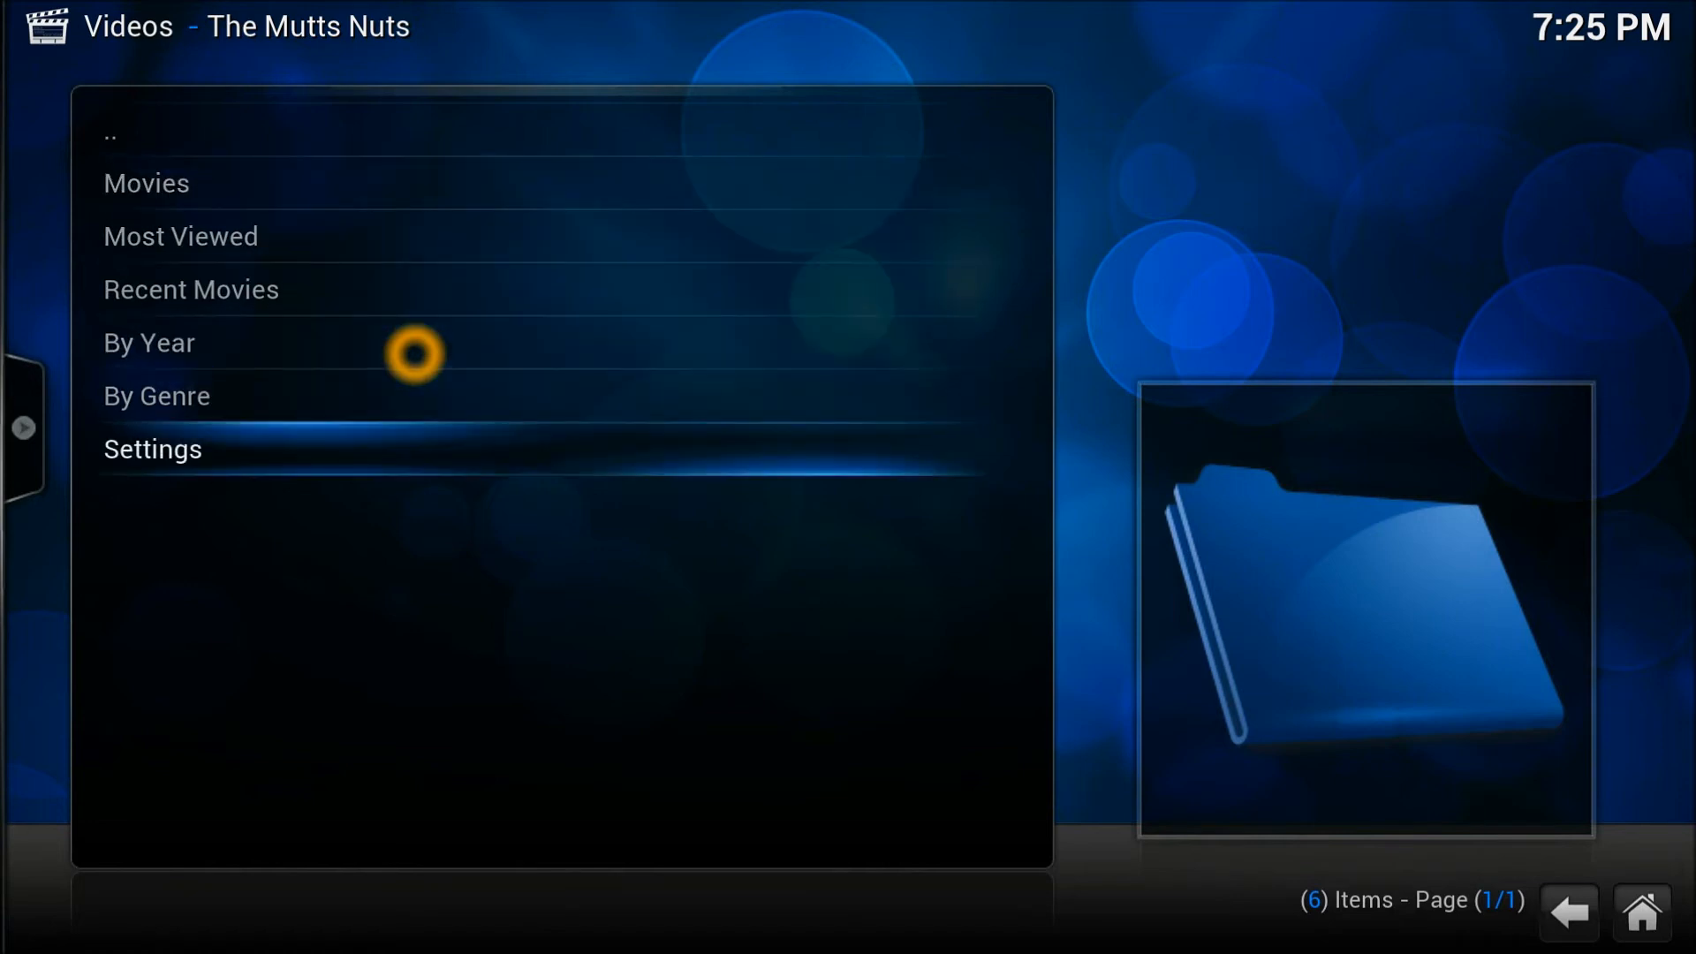
click(151, 448)
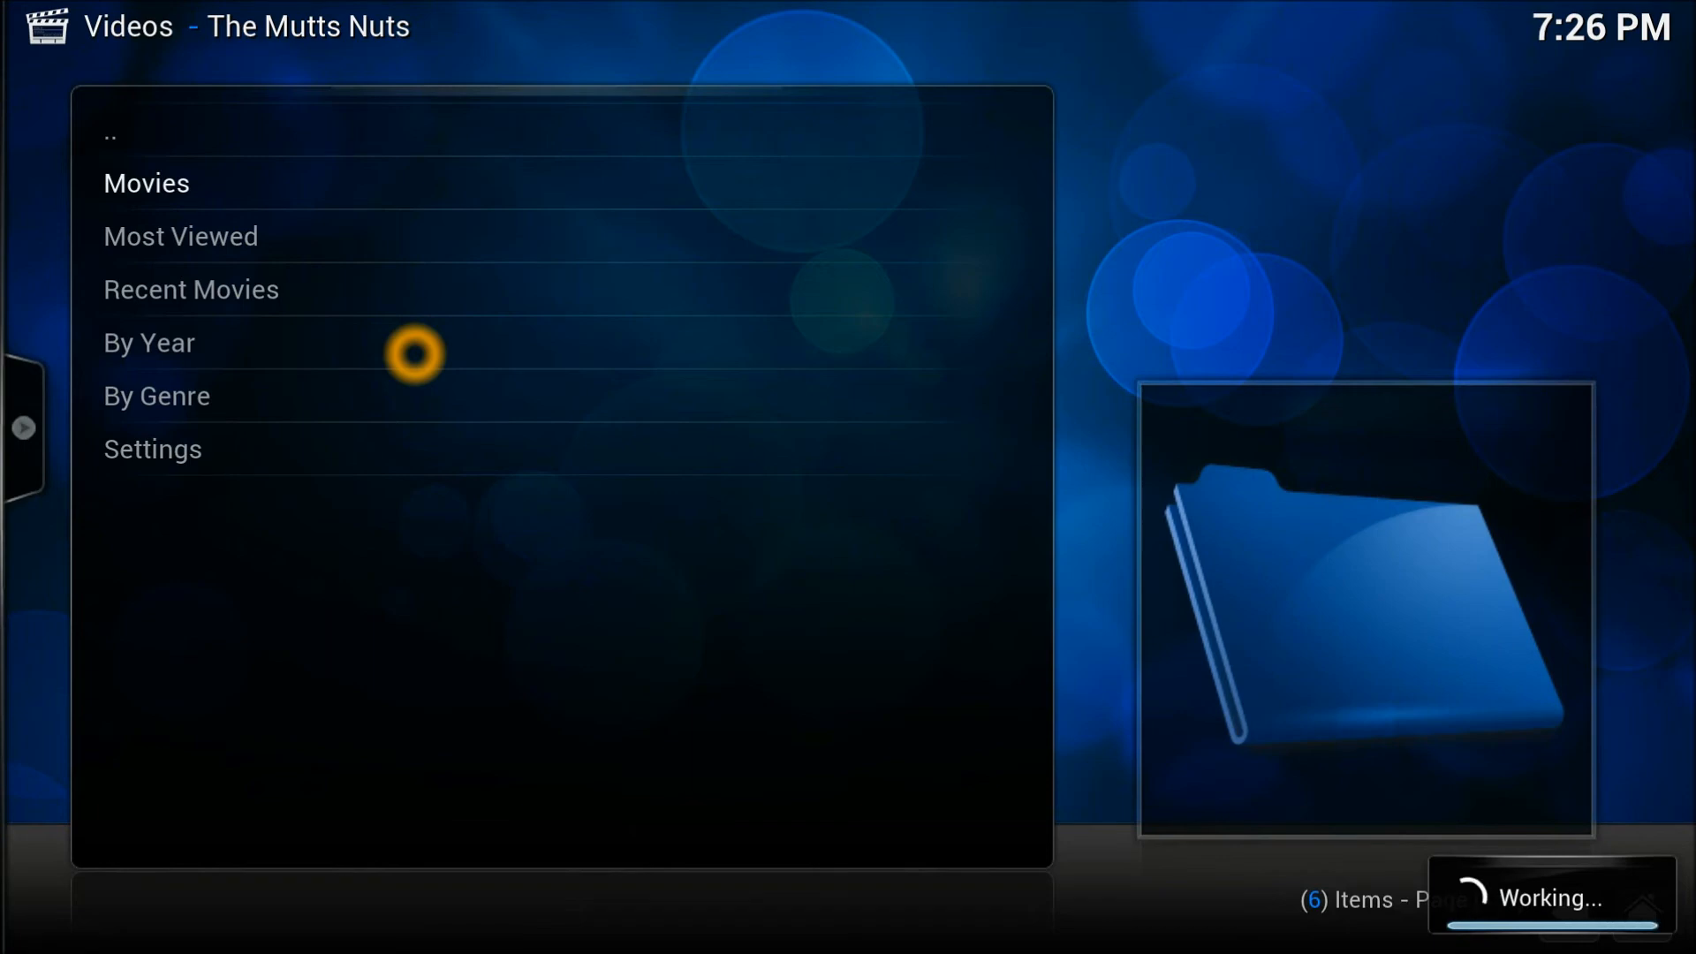
click(145, 182)
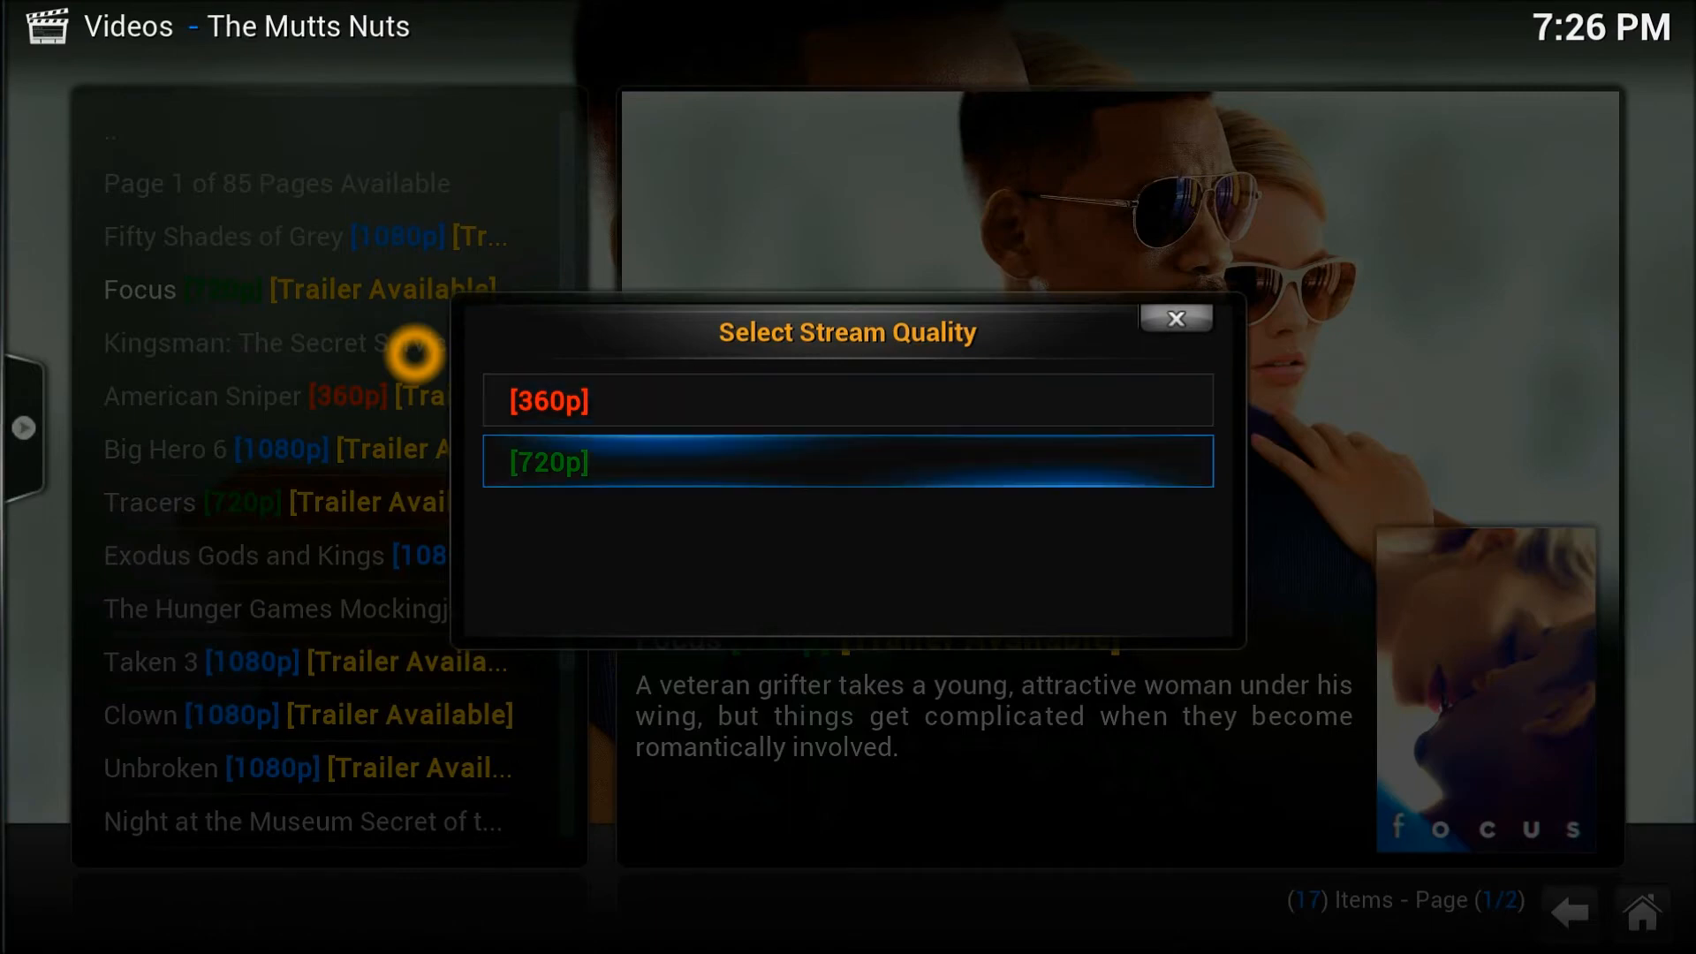
Play Focus at 720p full screen, then stop playback.
click(847, 462)
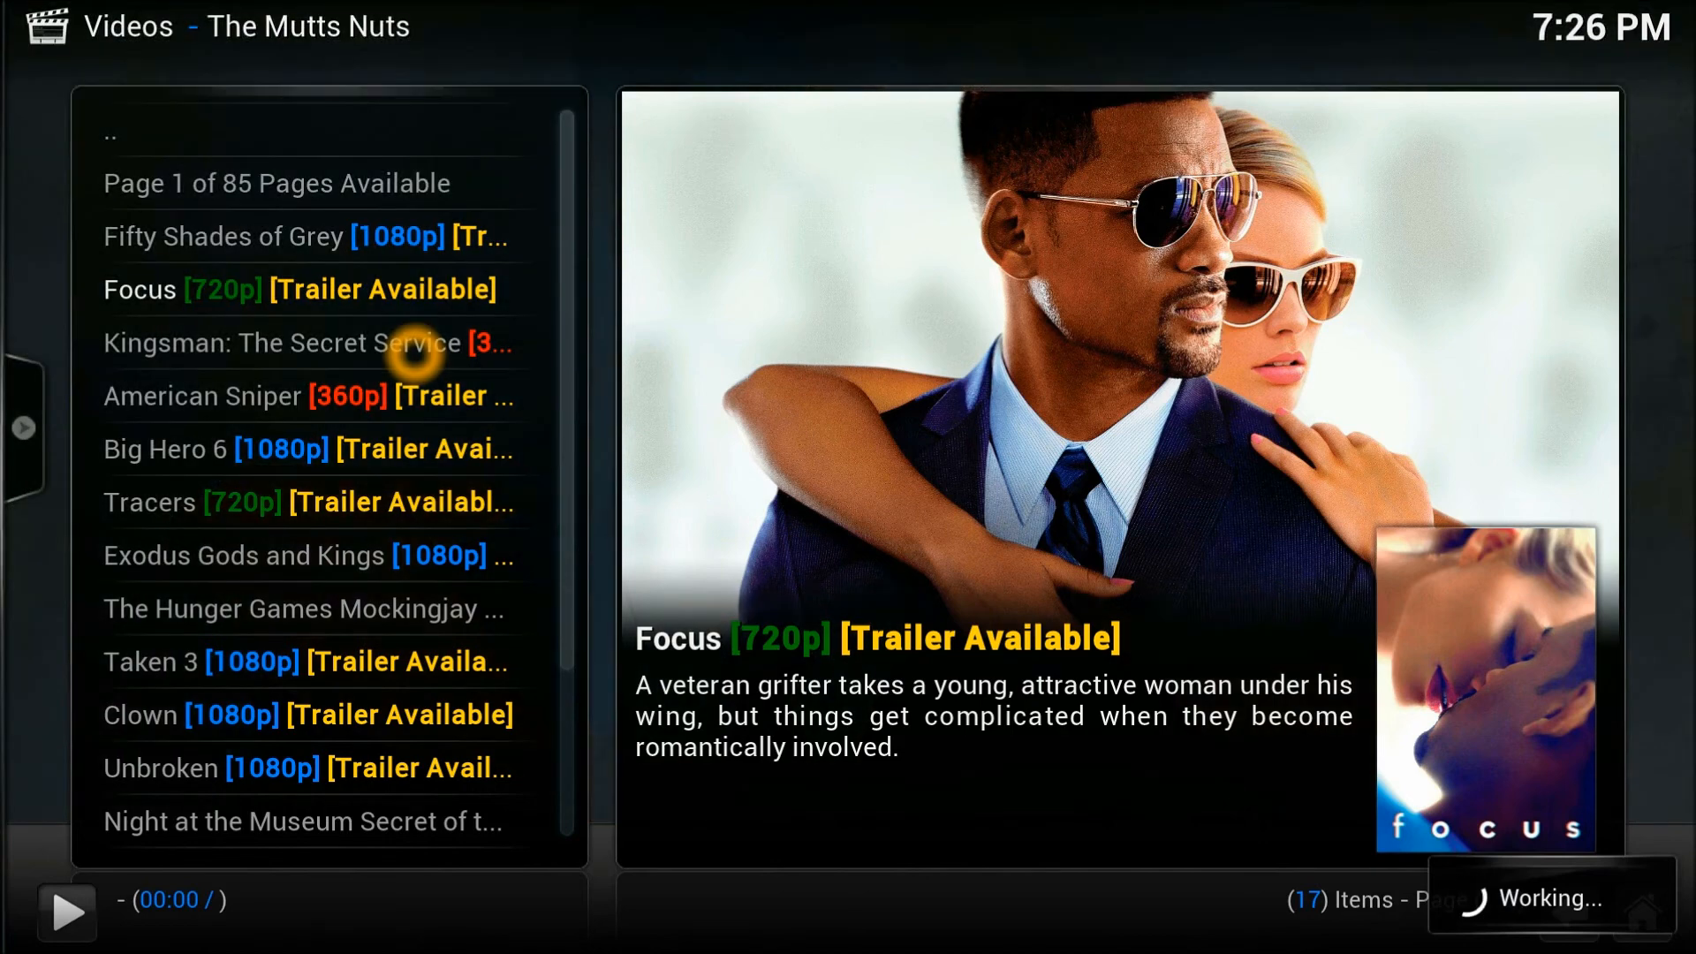
click(303, 289)
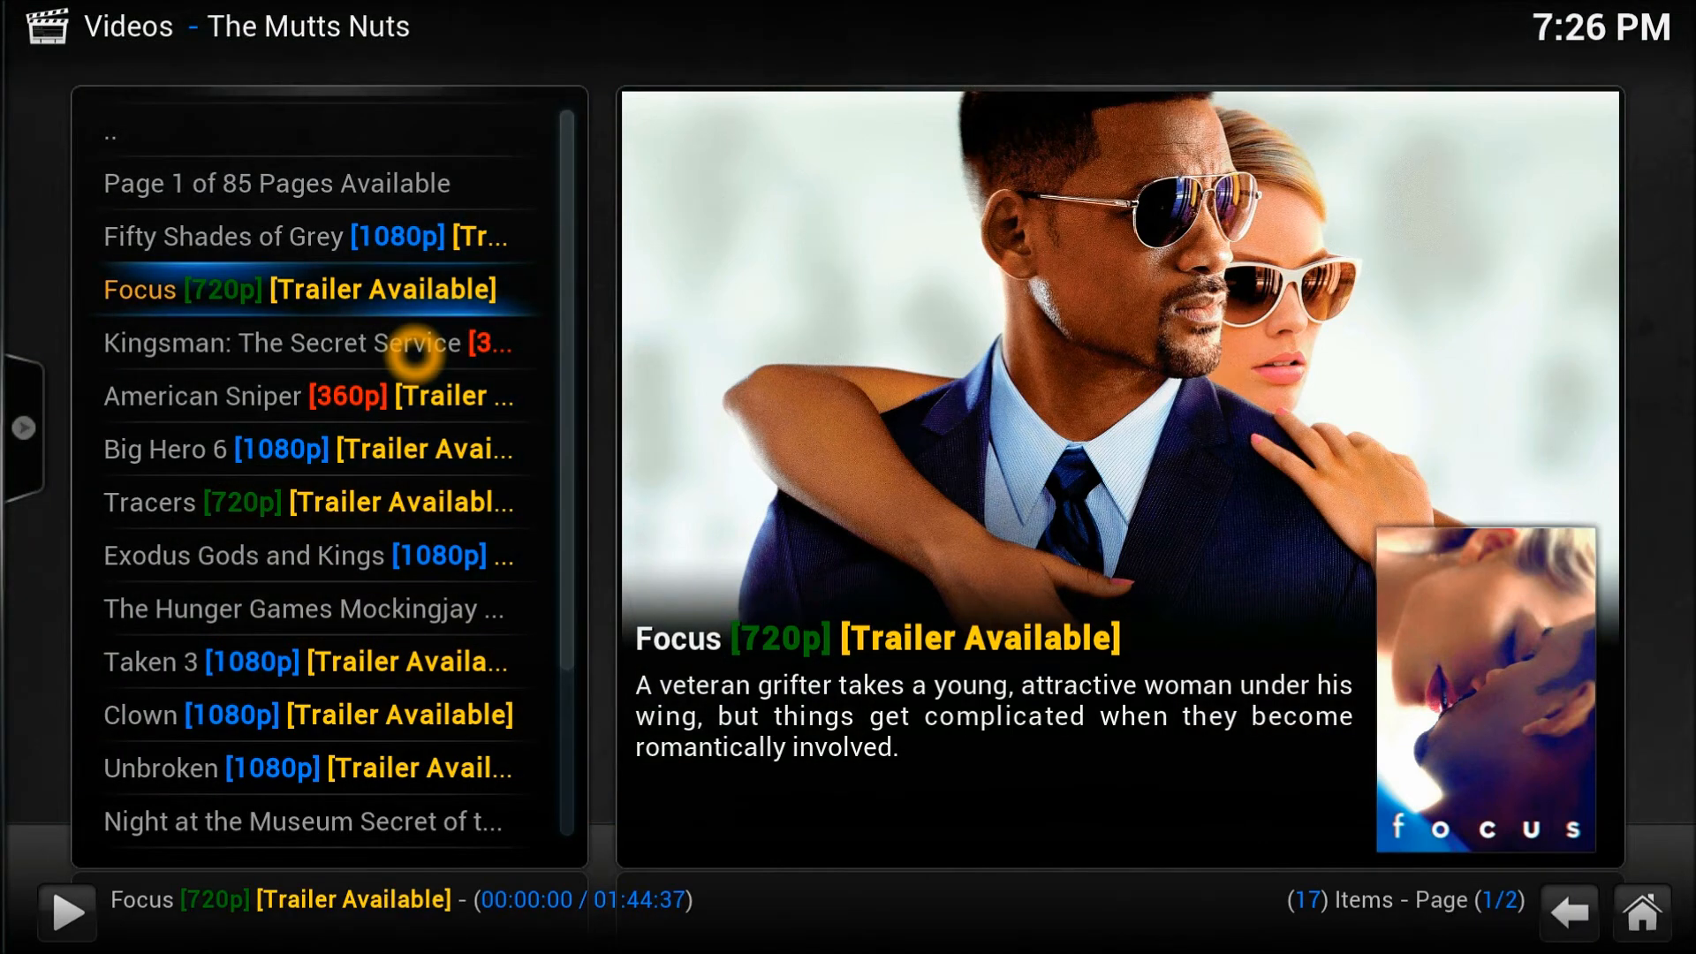
click(64, 912)
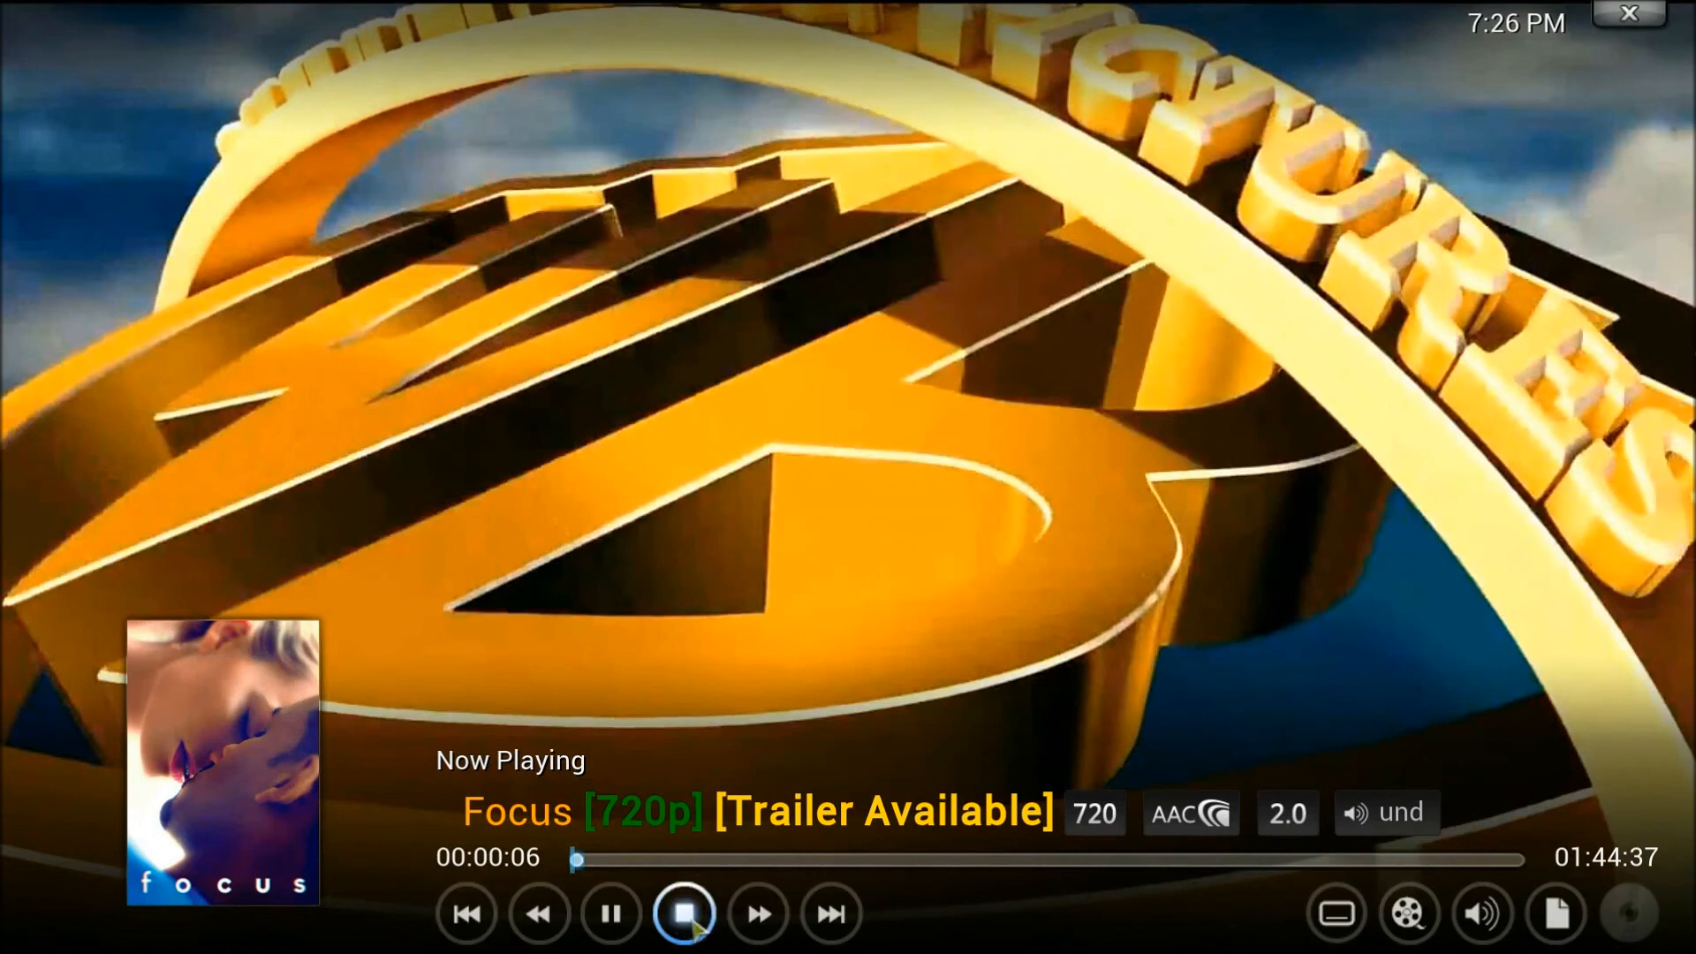
click(684, 913)
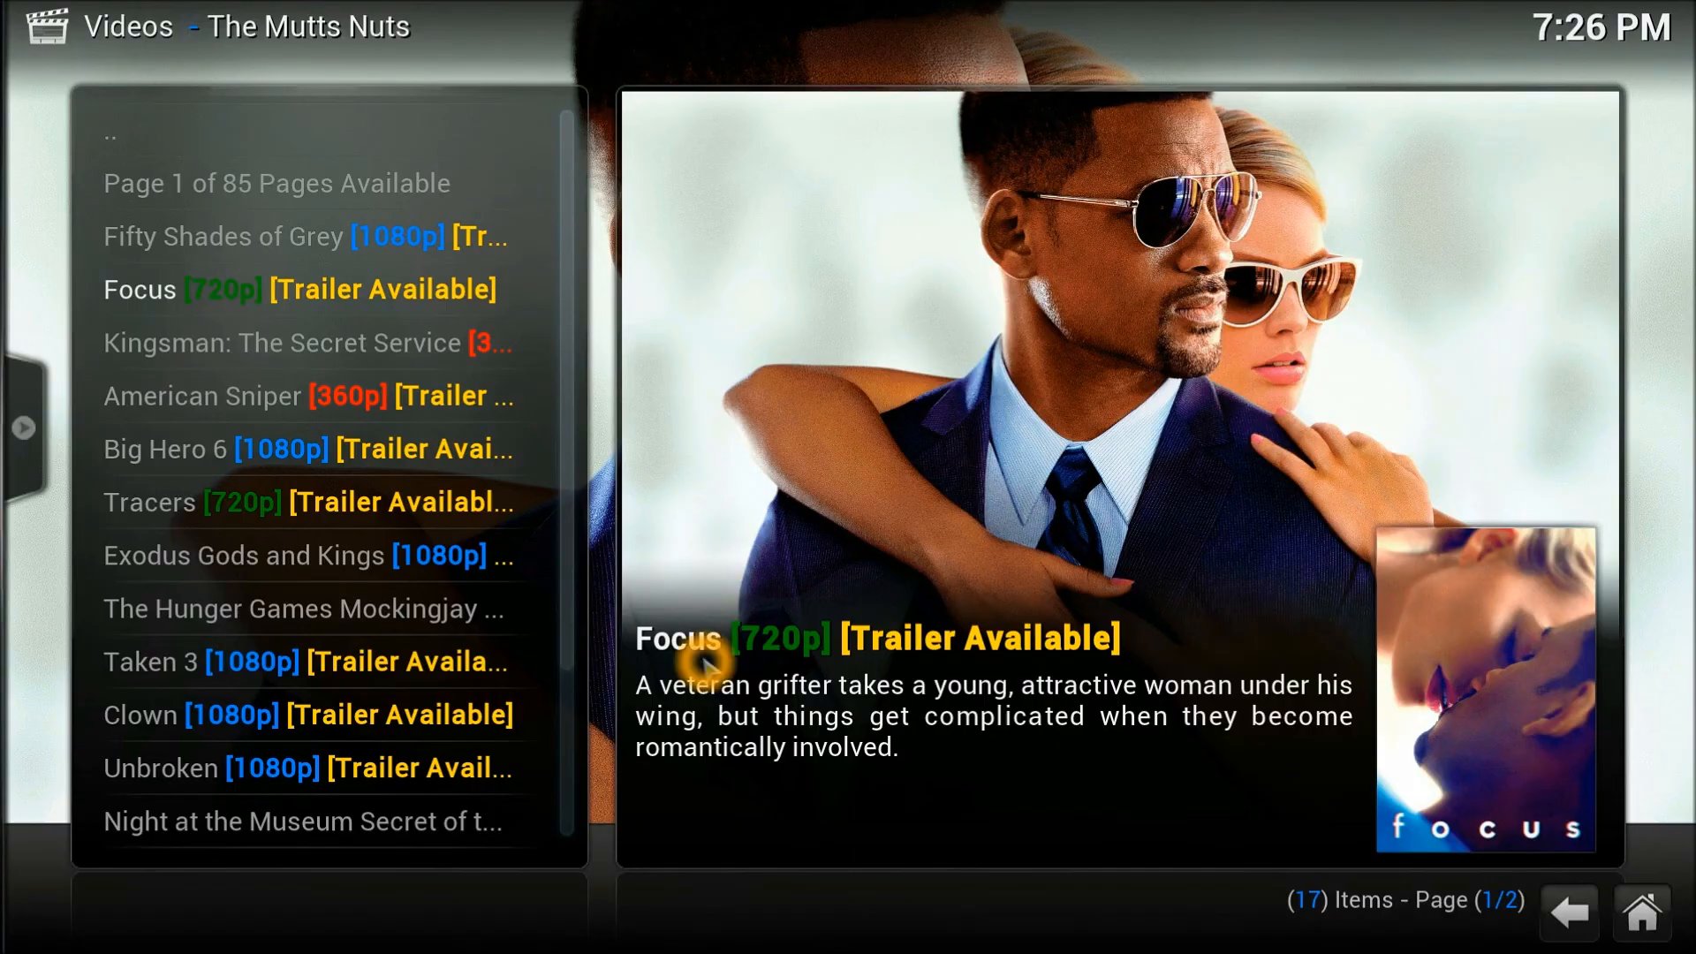